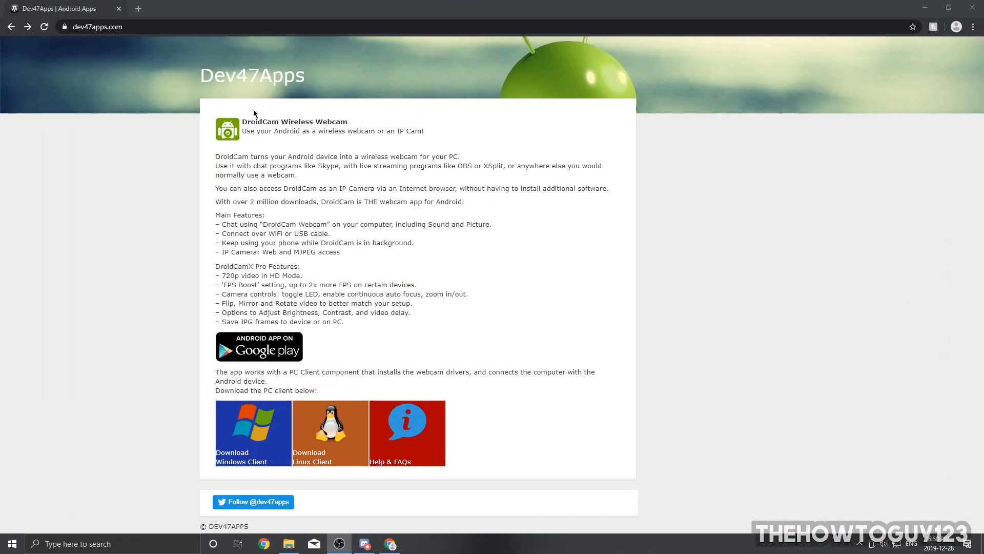
mouse_move(402, 130)
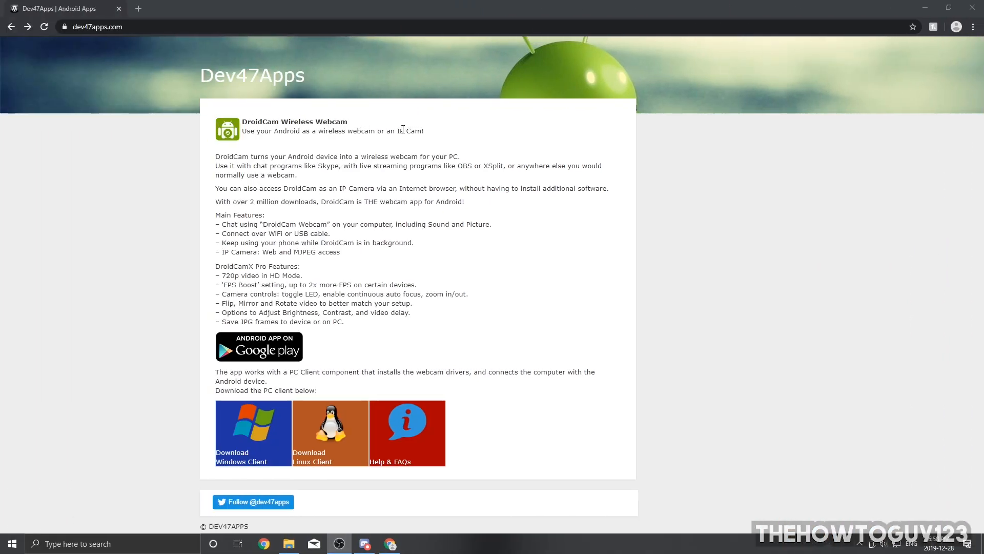
Download the DroidCam Windows client from the dev47apps.com download tile.
left_click(97, 26)
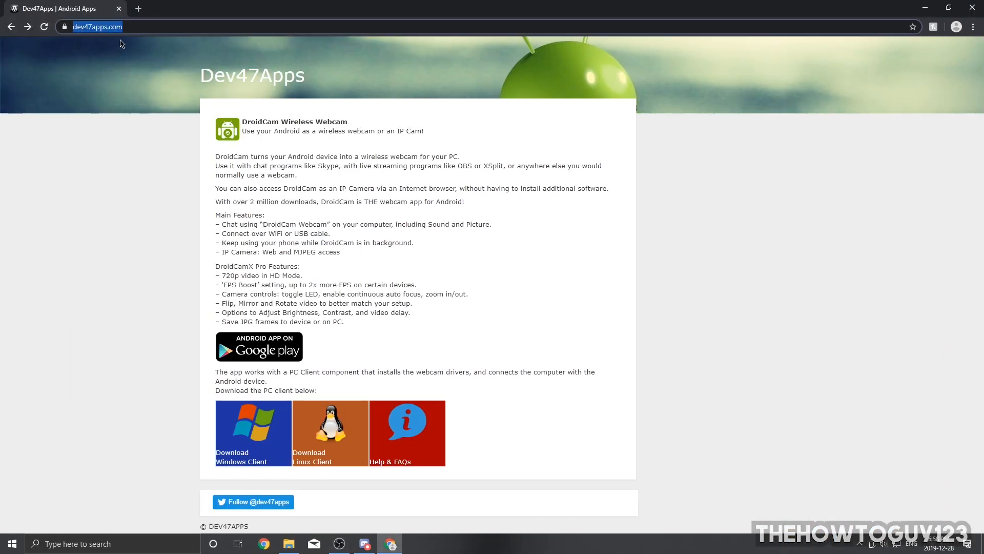
scroll("down", 3)
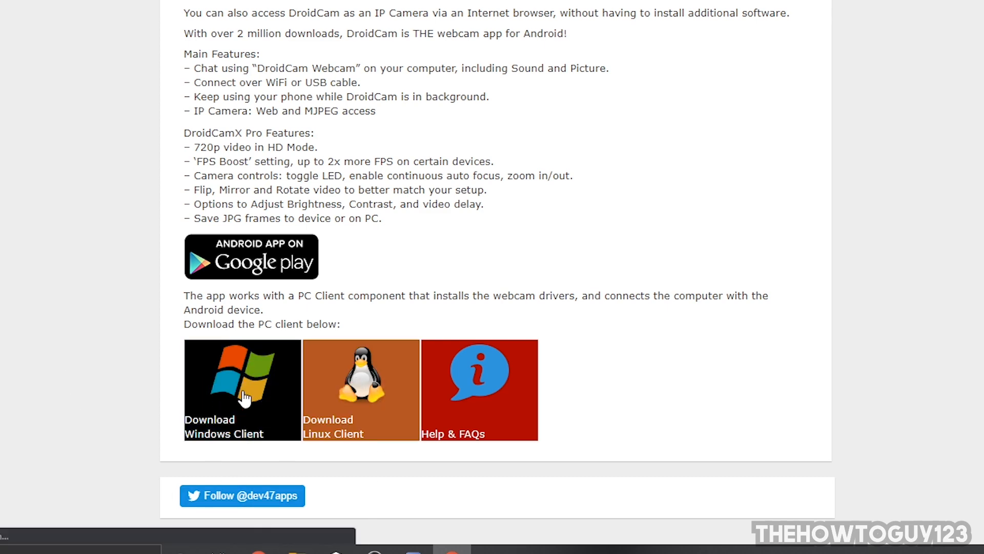
left_click(242, 389)
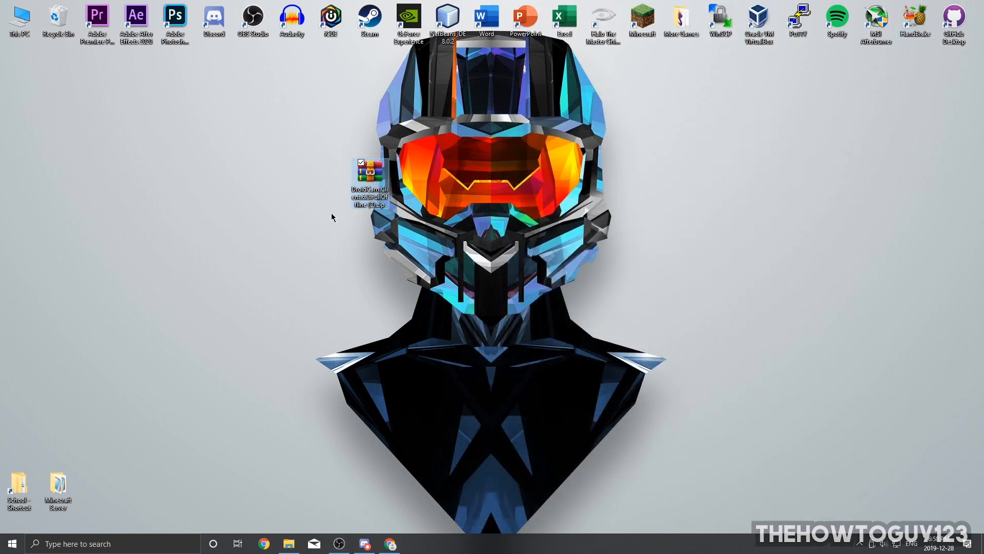
mouse_move(419, 207)
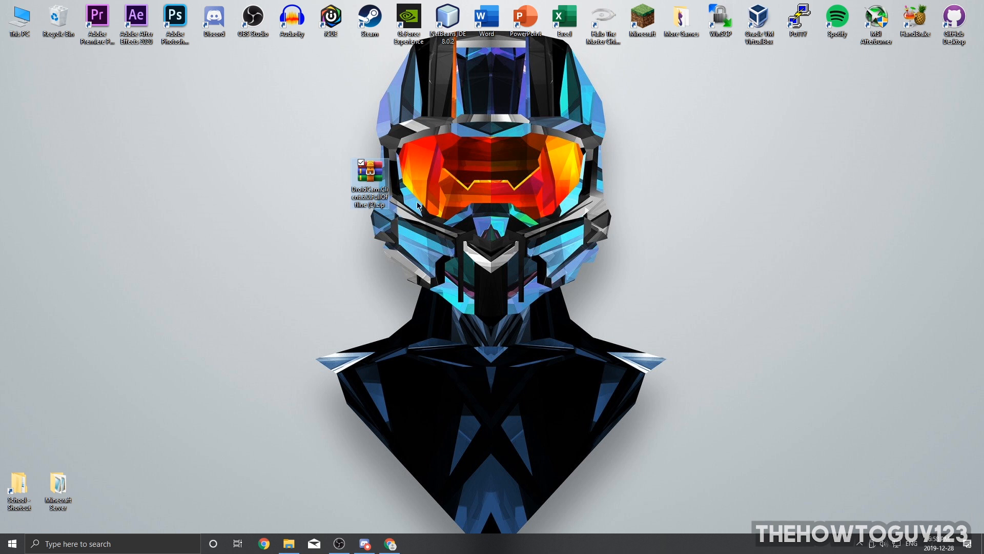
mouse_move(370, 172)
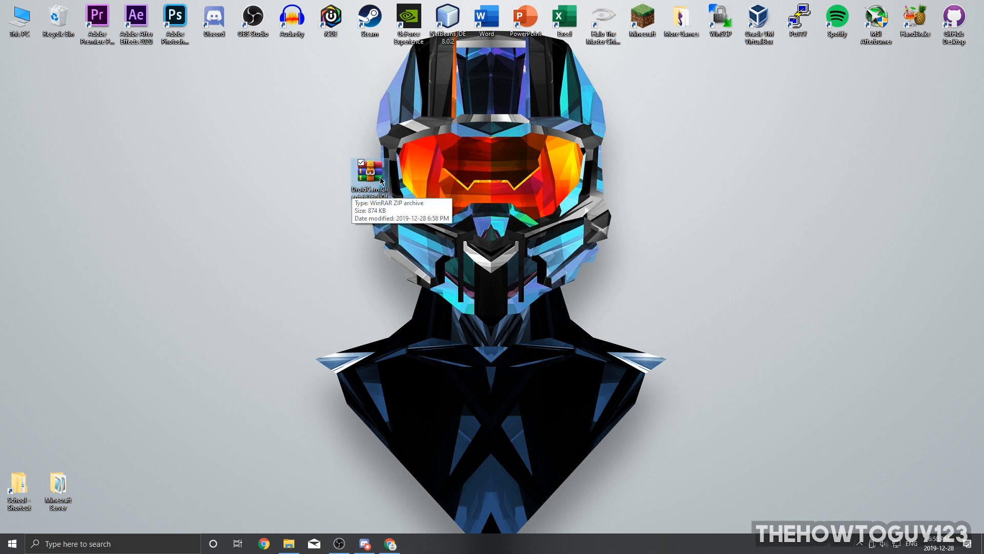
Extract the DroidCam zip onto the desktop and launch the extracted installer.
right_click(370, 178)
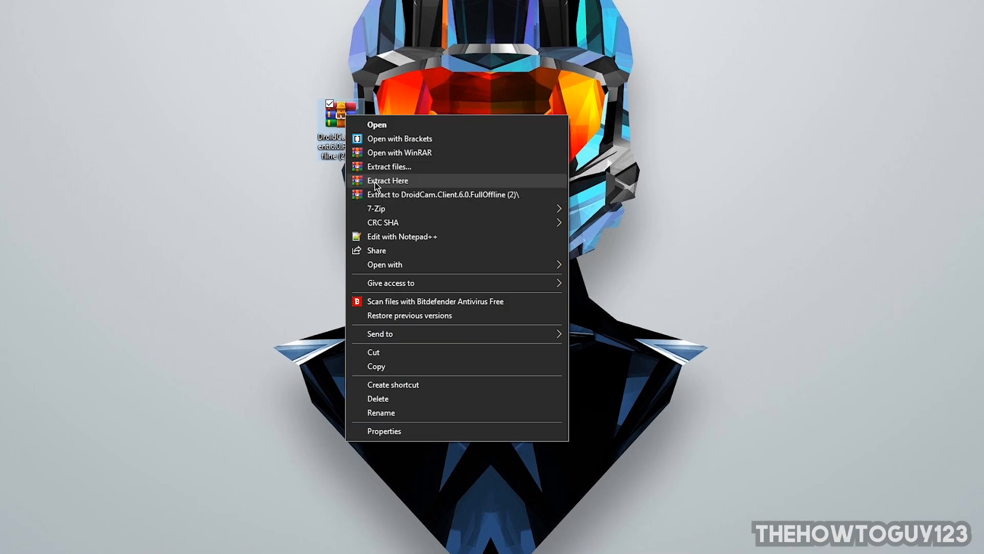
left_click(388, 180)
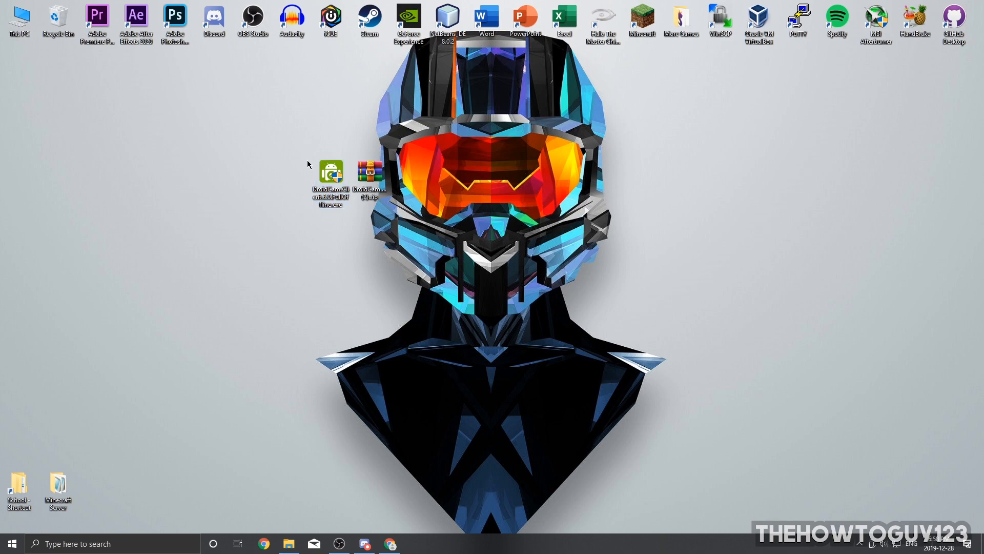
double_click(330, 171)
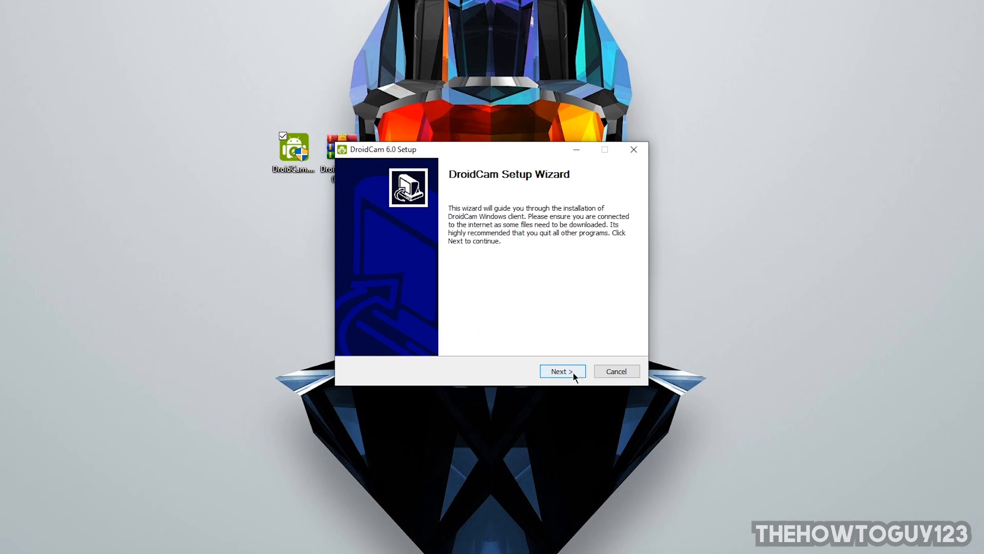
Install DroidCam to the default folder, finish the wizard and launch the client.
left_click(562, 372)
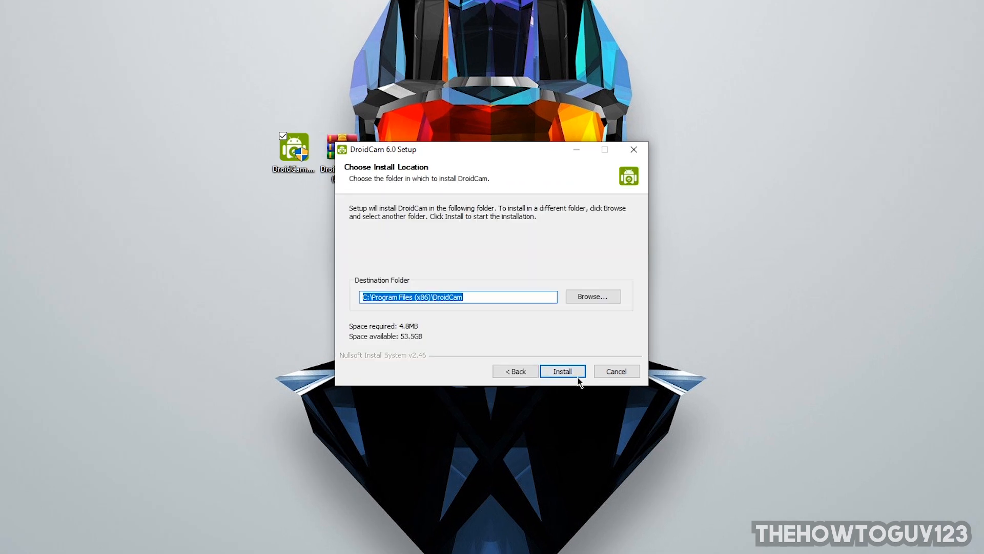
left_click(562, 371)
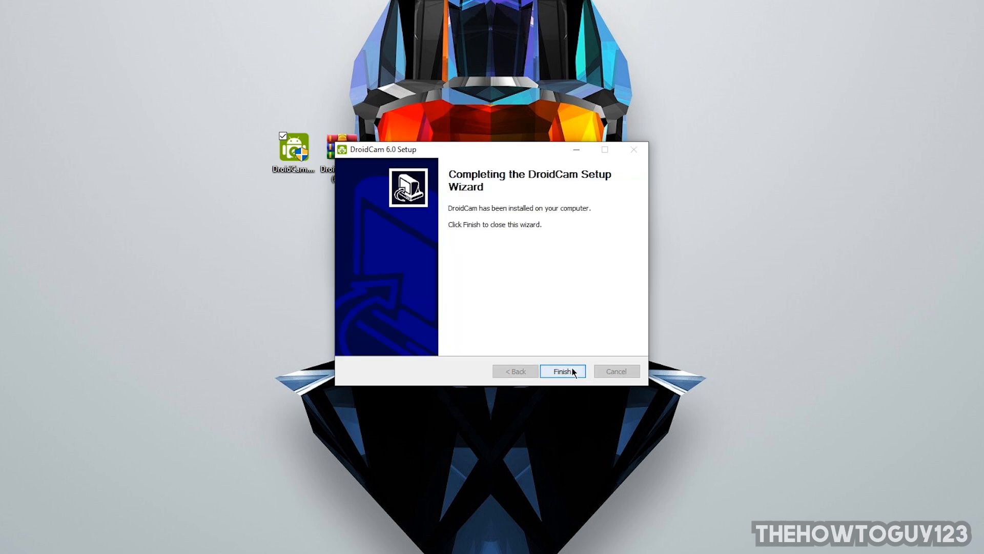
left_click(560, 371)
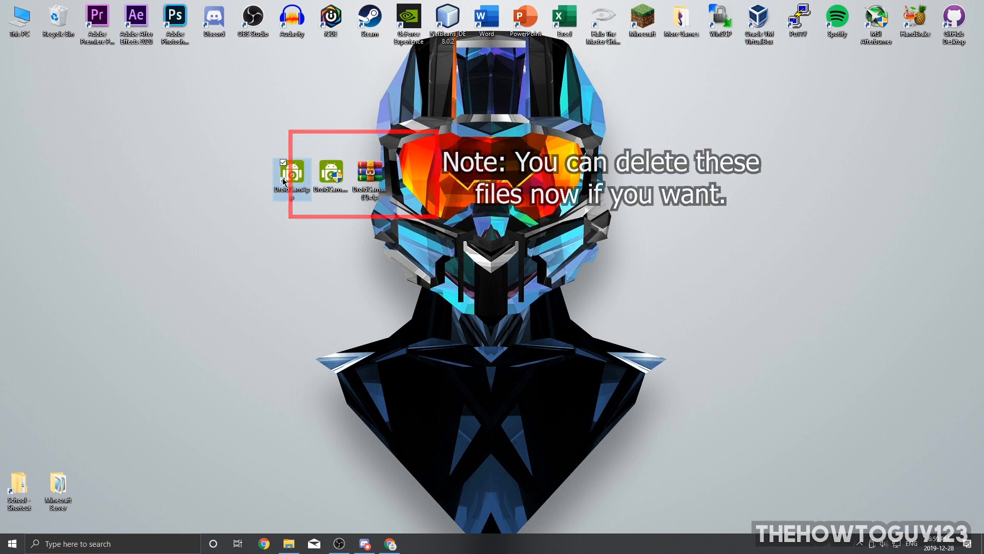
double_click(292, 174)
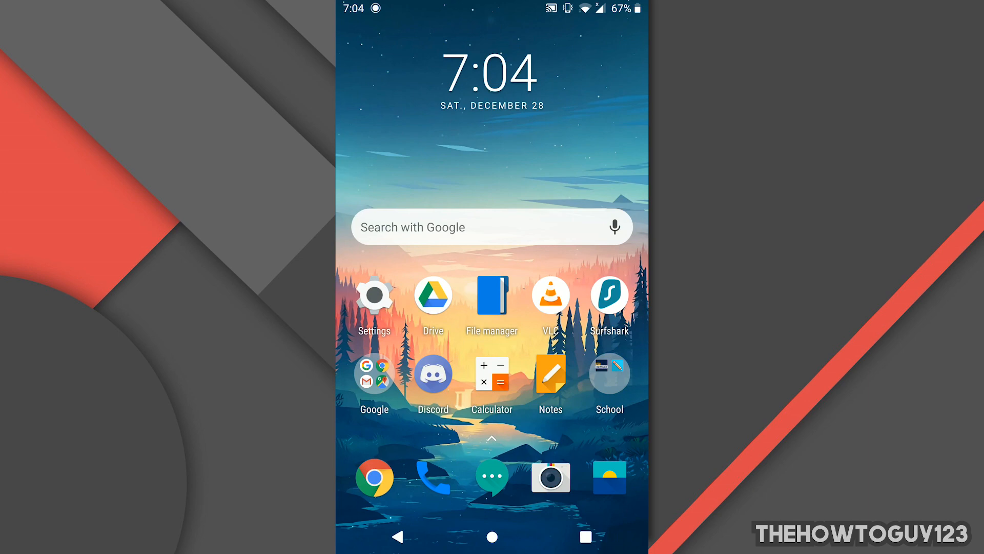
Reach Developer options via the phone's Settings and System menus.
left_click(374, 295)
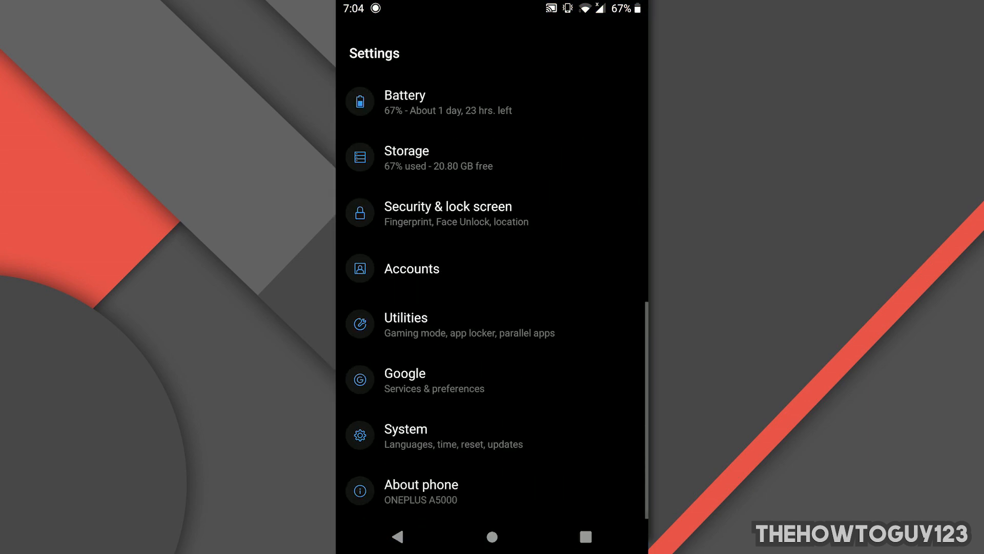
left_click(422, 491)
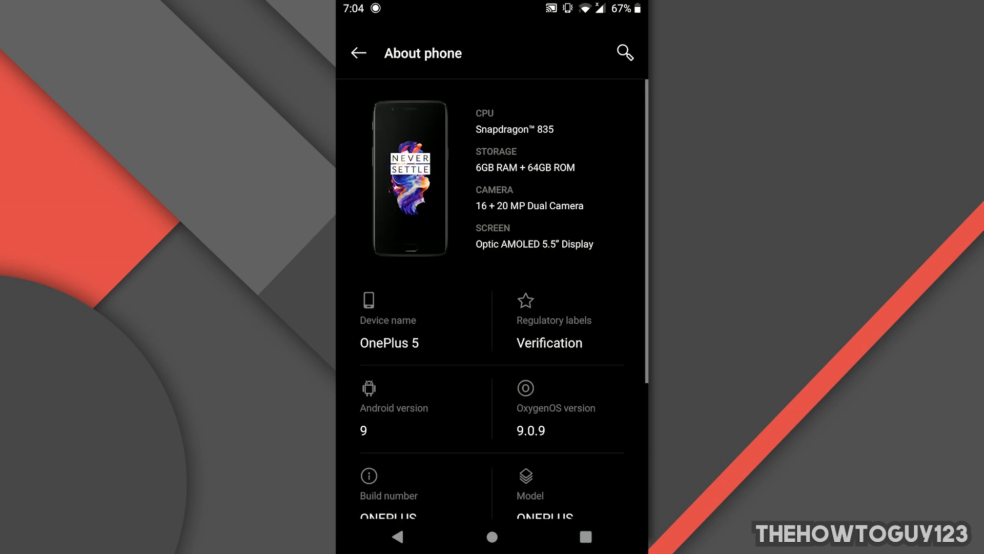
scroll("down", 3)
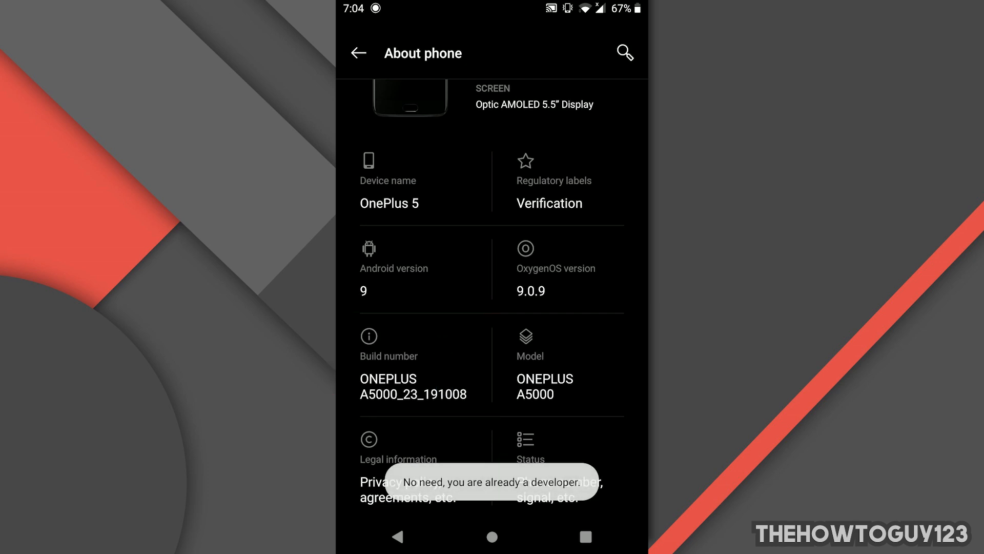
left_click(359, 52)
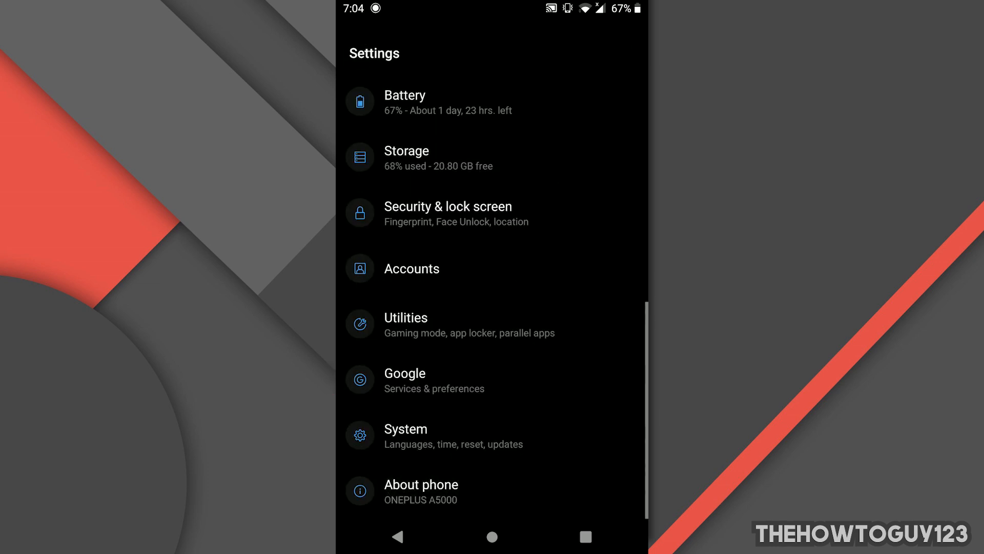
left_click(407, 435)
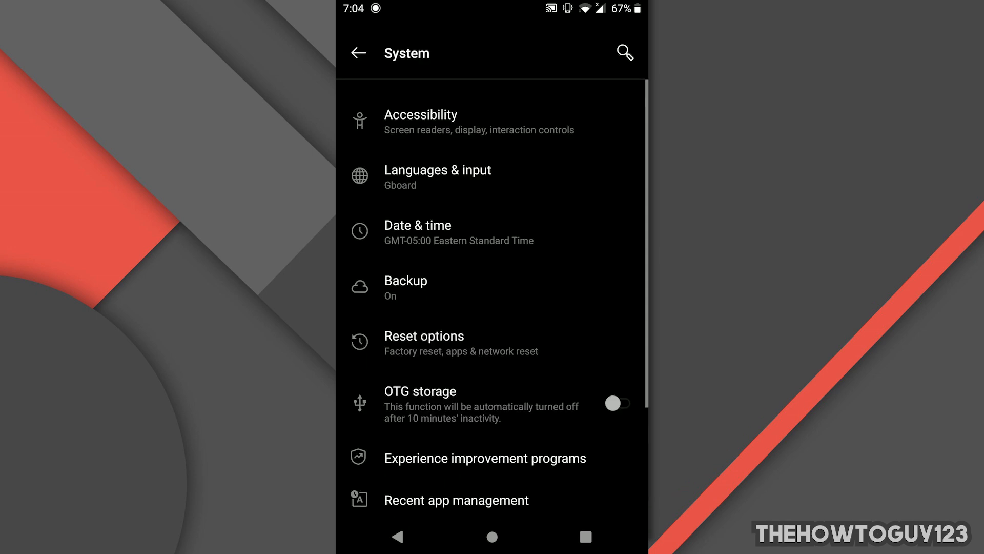
scroll("down", 3)
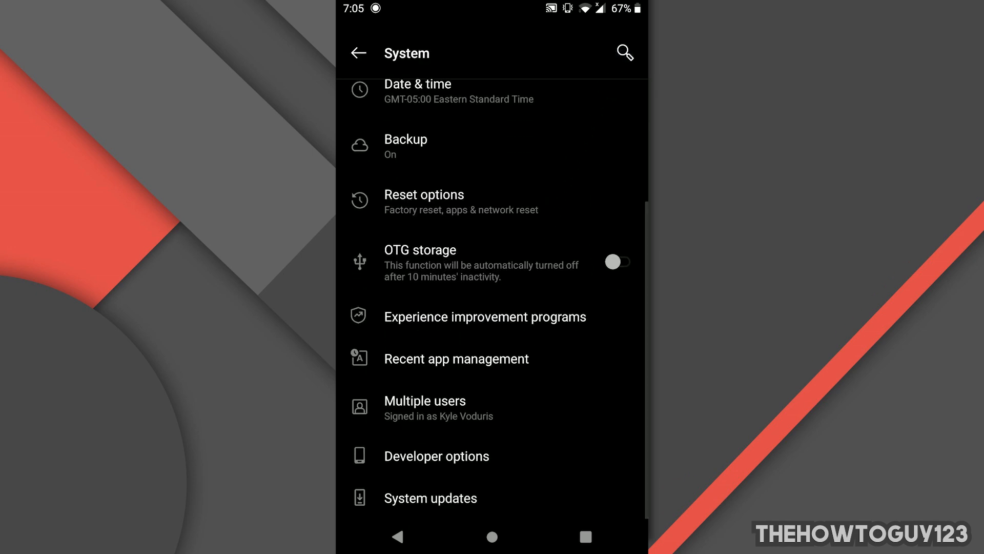
left_click(436, 455)
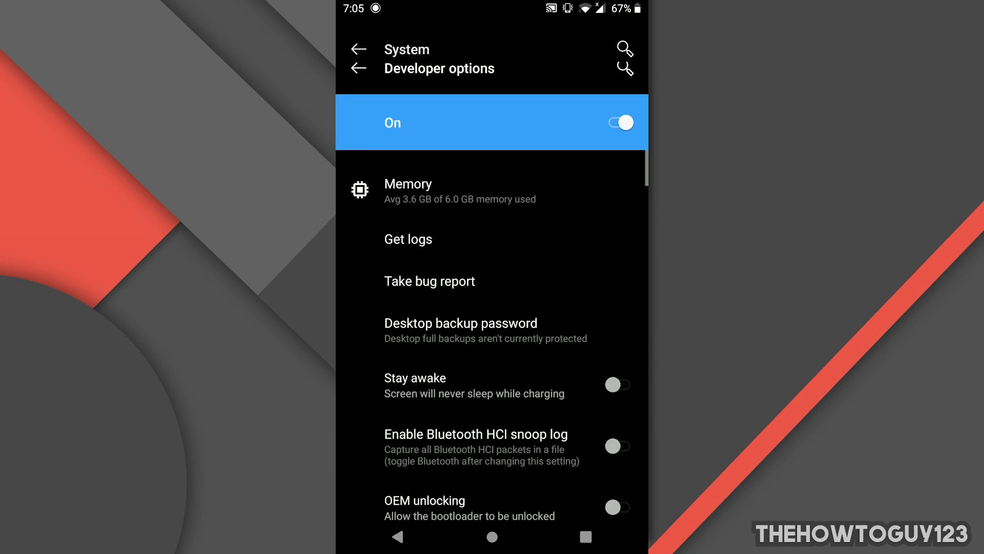
Turn on USB debugging and confirm the 'Allow USB debugging?' prompt.
scroll("down", 3)
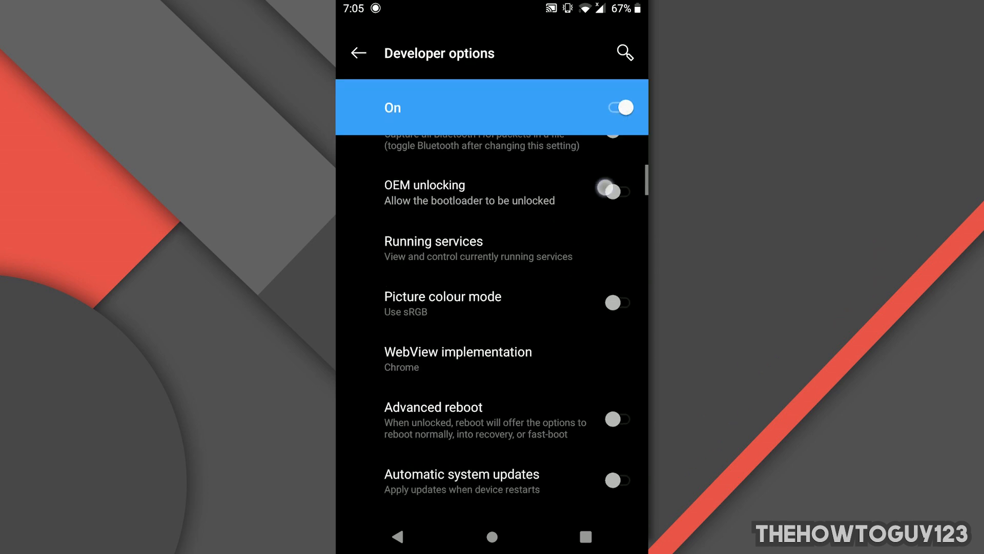
scroll("down", 3)
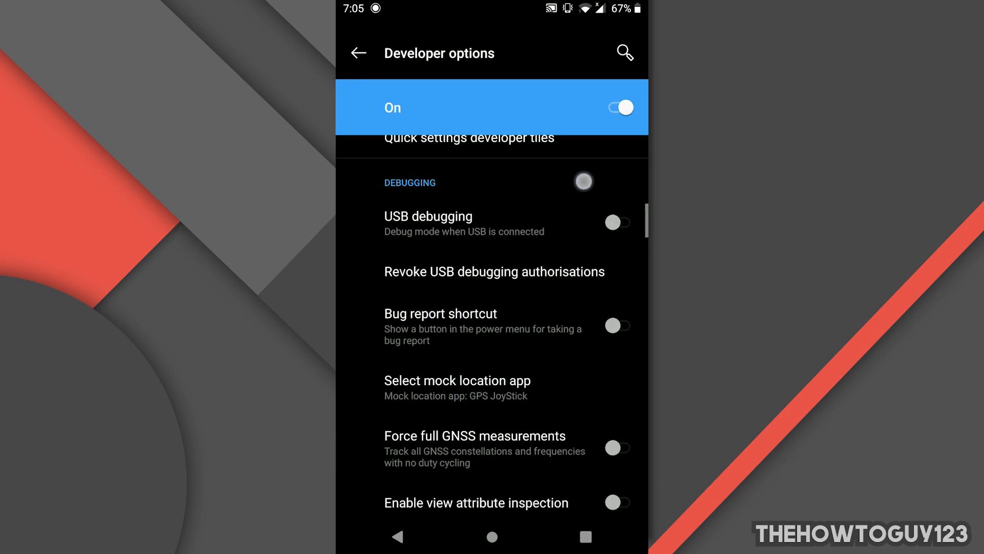
left_click(617, 222)
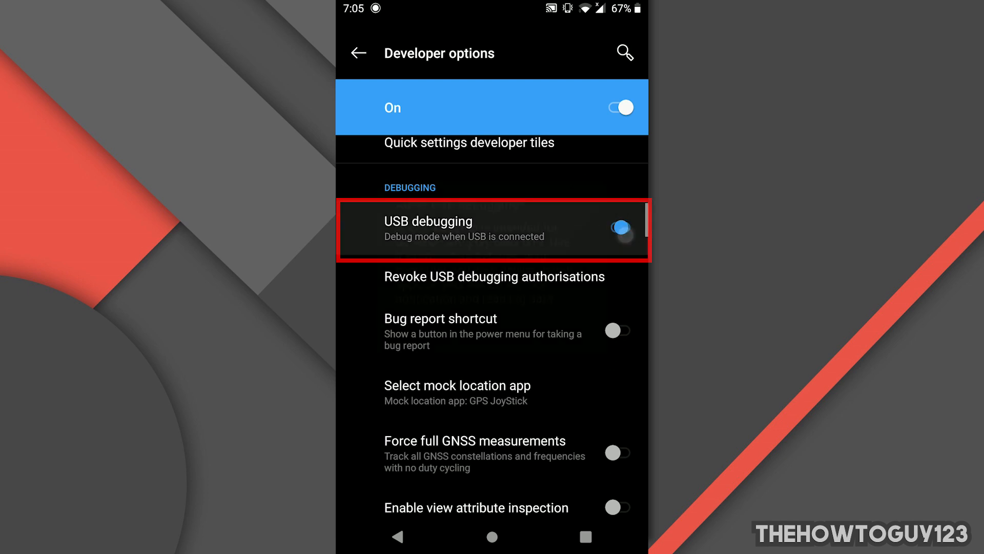
left_click(617, 226)
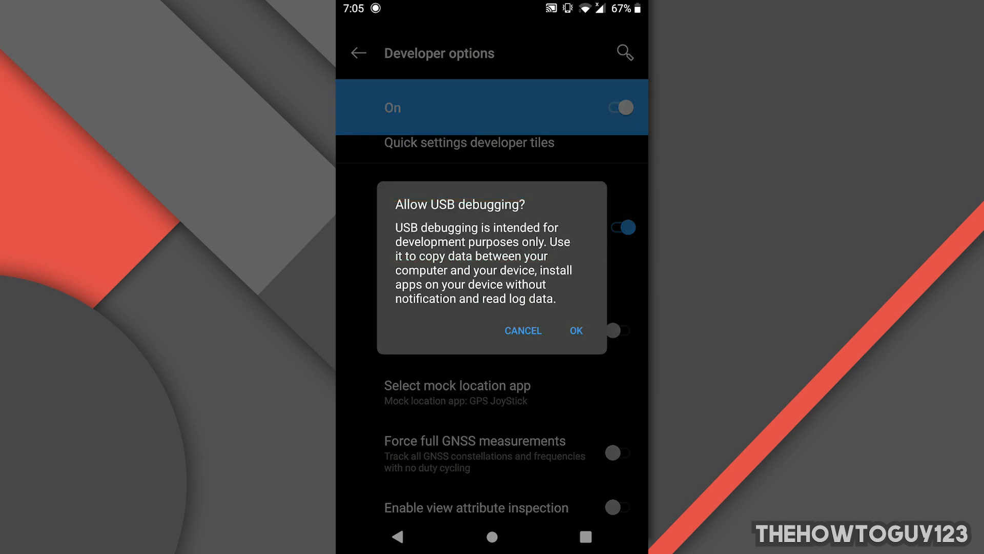
left_click(575, 330)
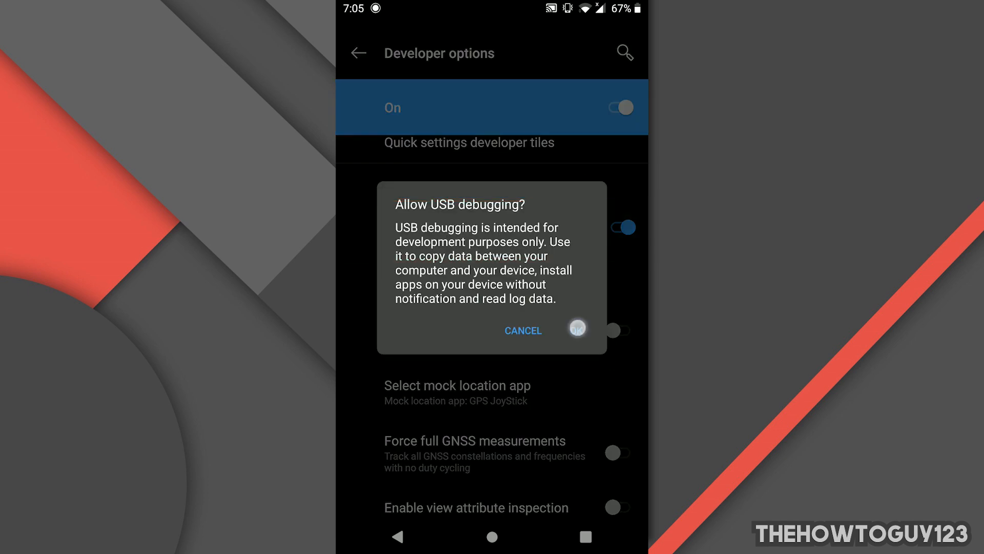
left_click(577, 330)
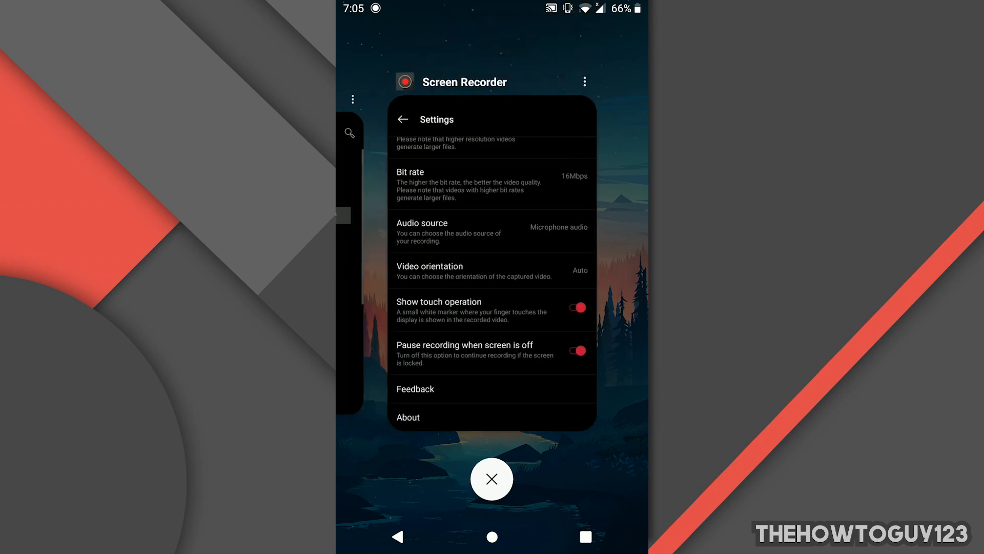
Search Play Store for 'droidcam' and install DroidCam Wireless Webcam.
left_click(491, 479)
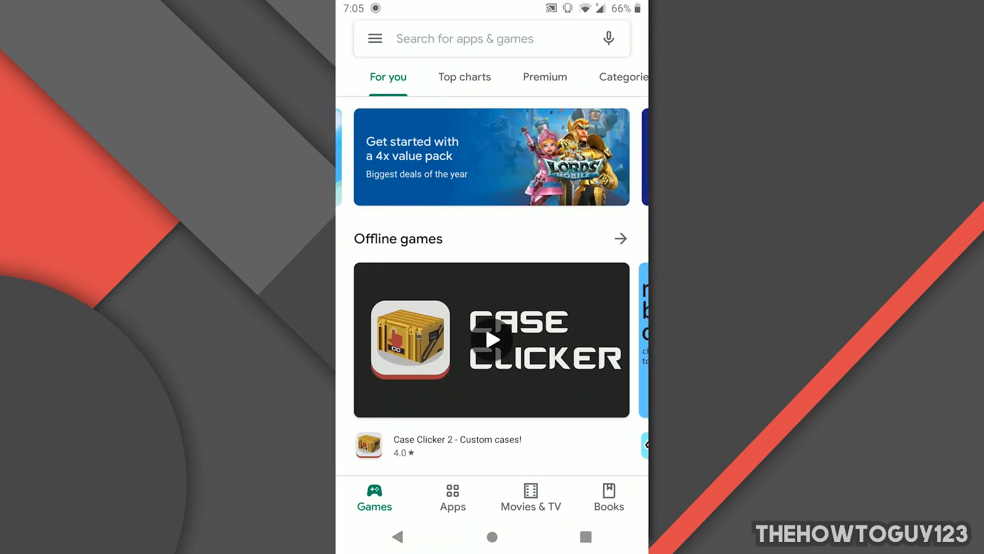
left_click(490, 38)
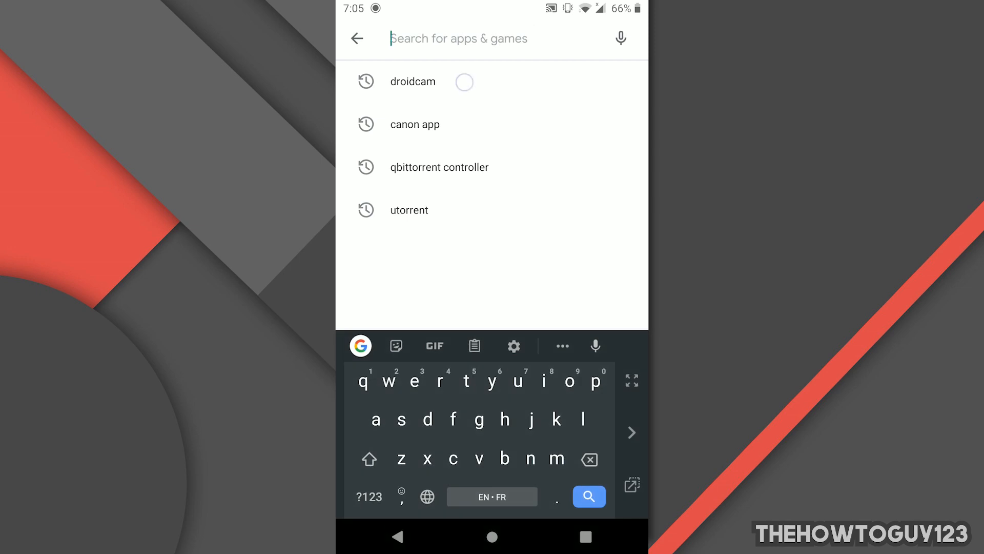
left_click(413, 82)
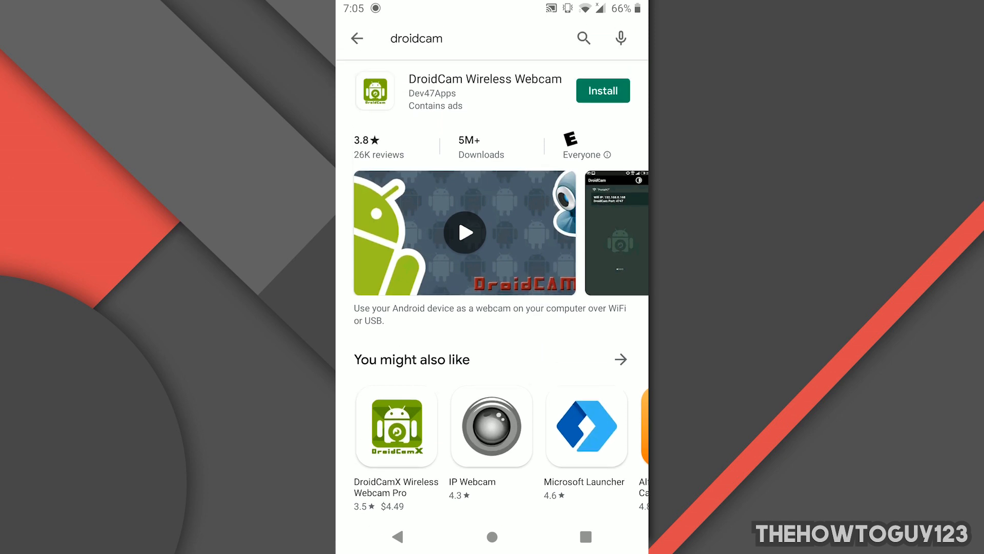
left_click(602, 90)
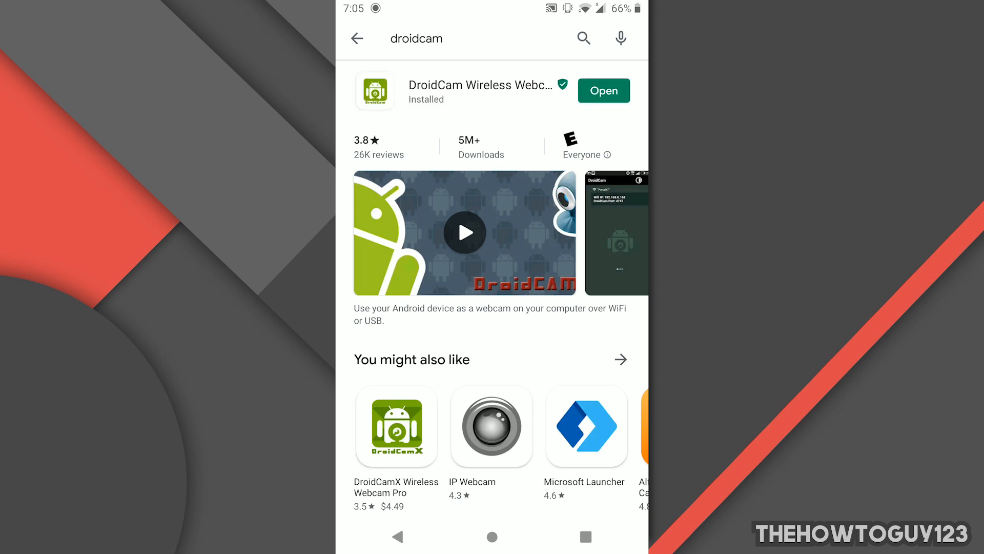
Launch DroidCam, pass the help screens and allow camera and recording permissions.
left_click(603, 90)
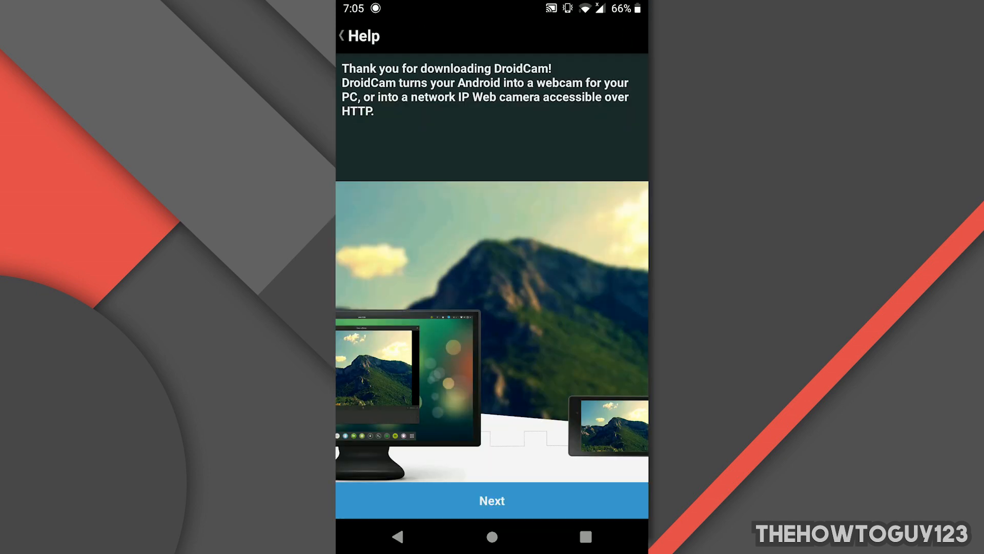
left_click(491, 501)
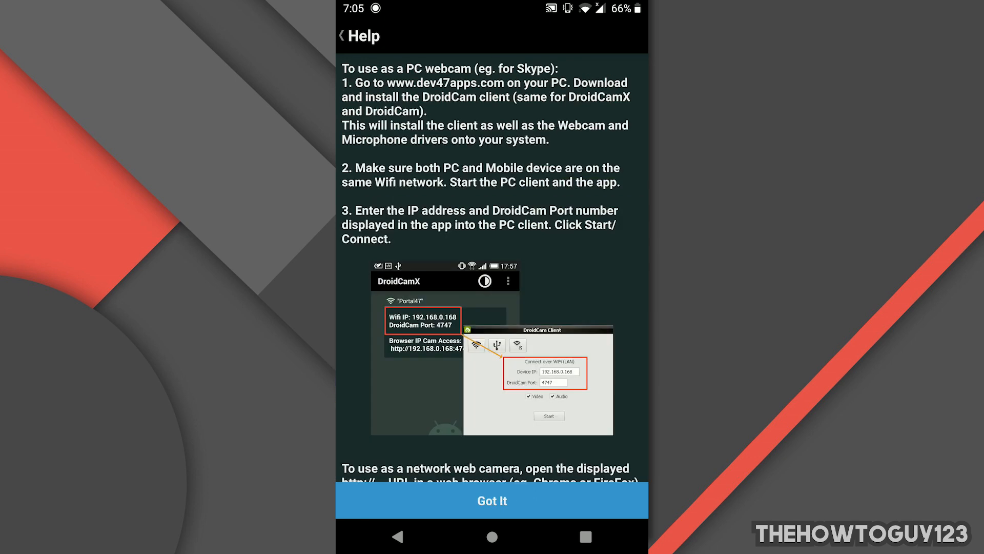
left_click(492, 500)
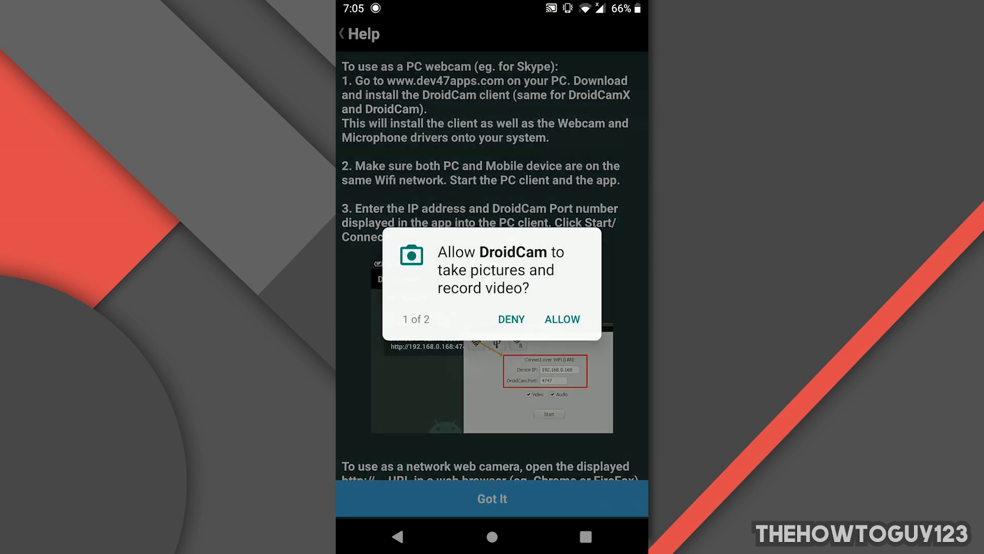
left_click(491, 498)
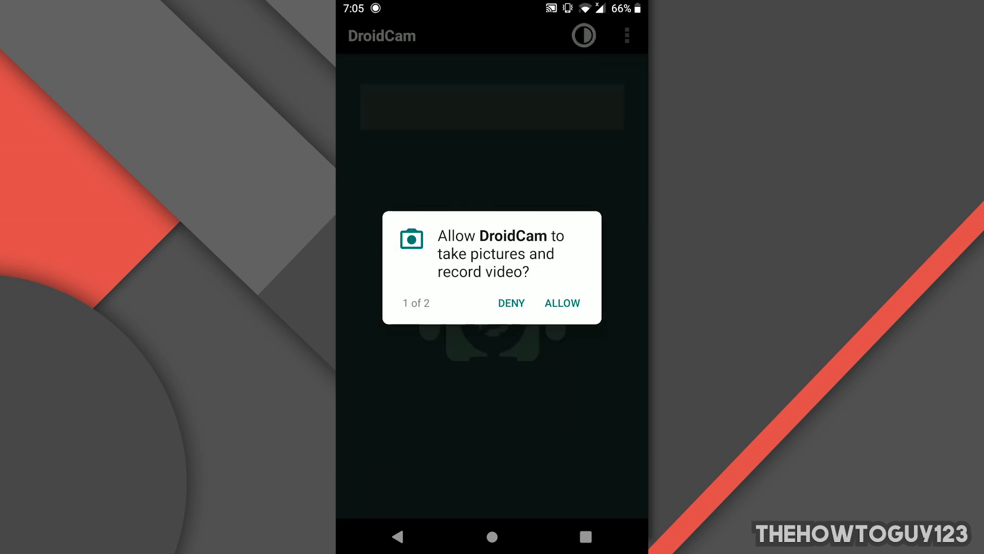
left_click(561, 303)
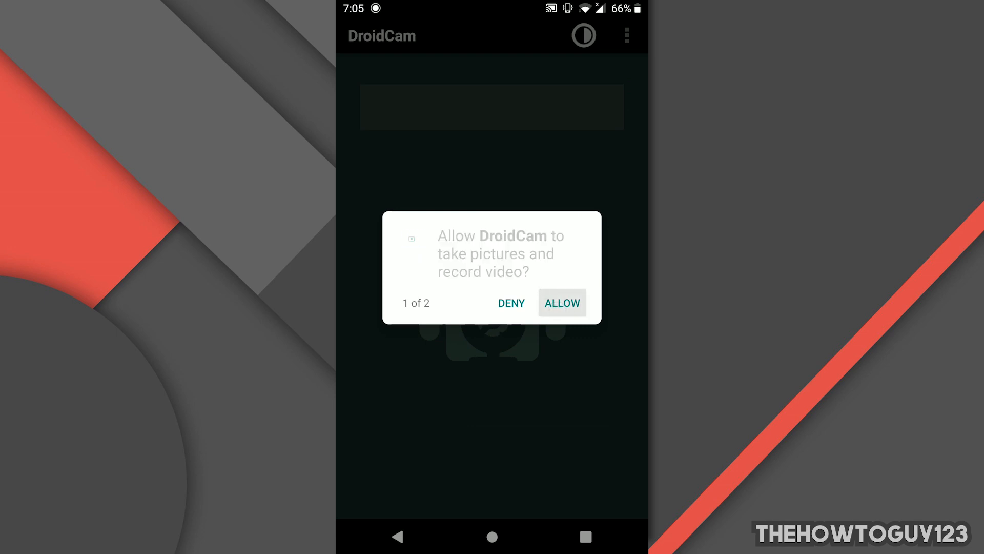
left_click(561, 302)
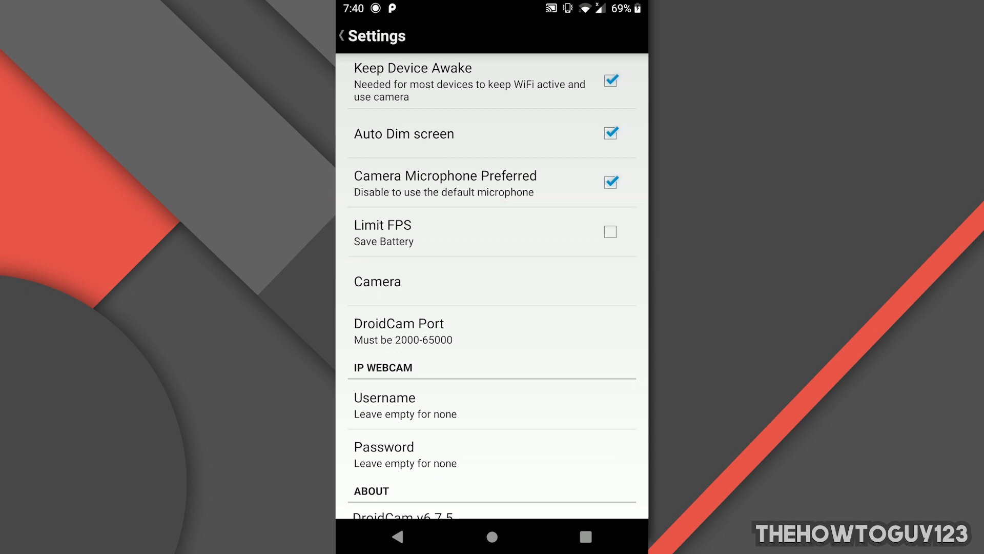
Review the DroidCam app settings for awake screen, dimming, mic, FPS and port.
left_click(378, 281)
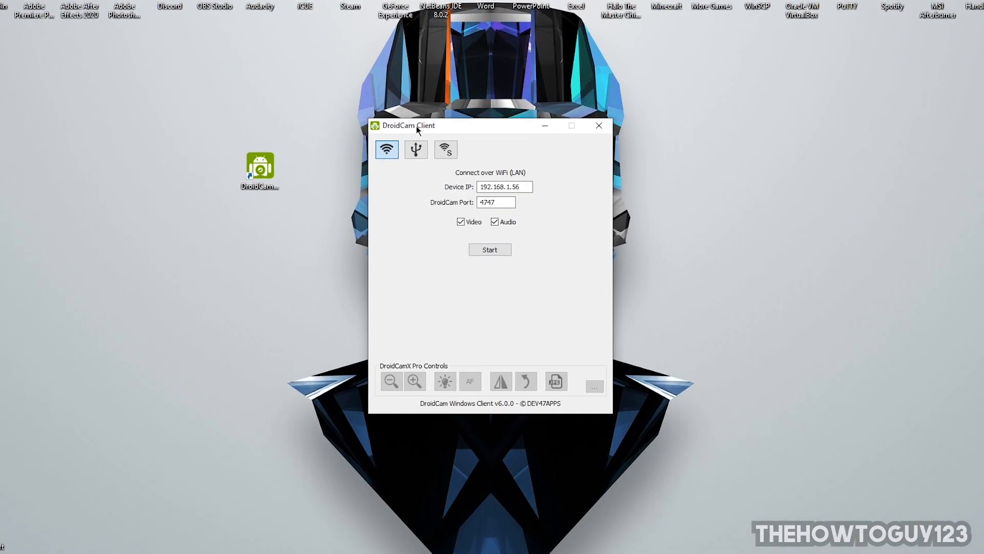
Switch the client to USB mode on port 4747 with video and audio enabled.
left_click(415, 149)
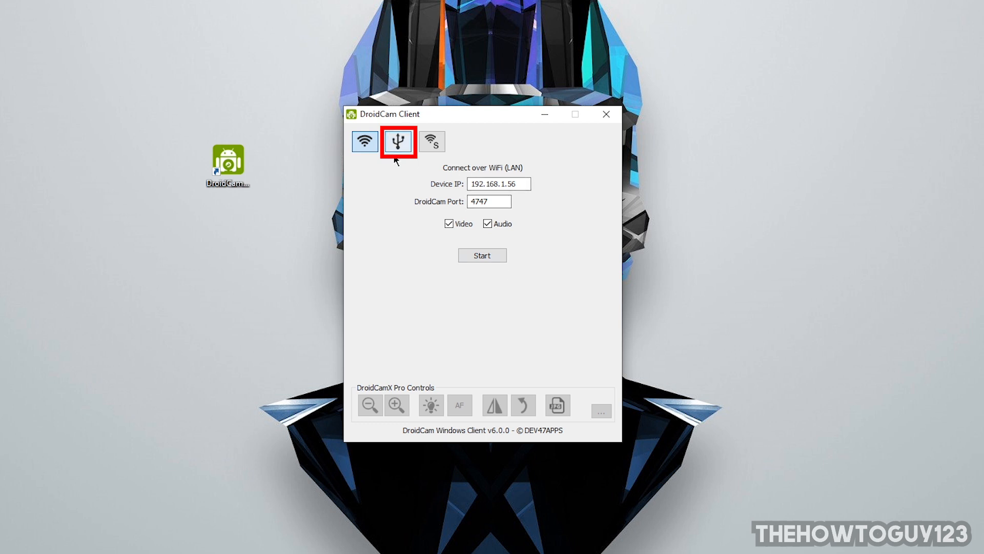
left_click(398, 140)
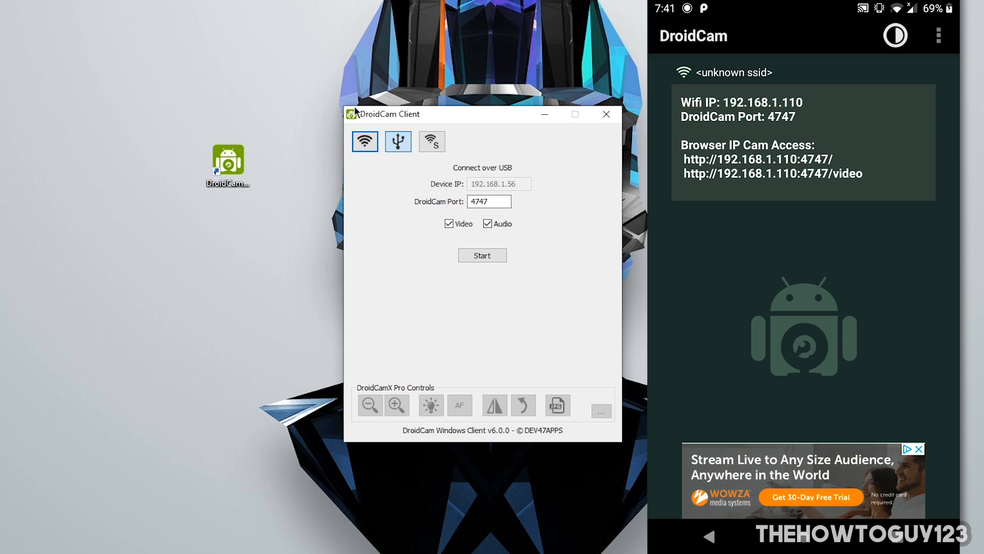
mouse_move(479, 216)
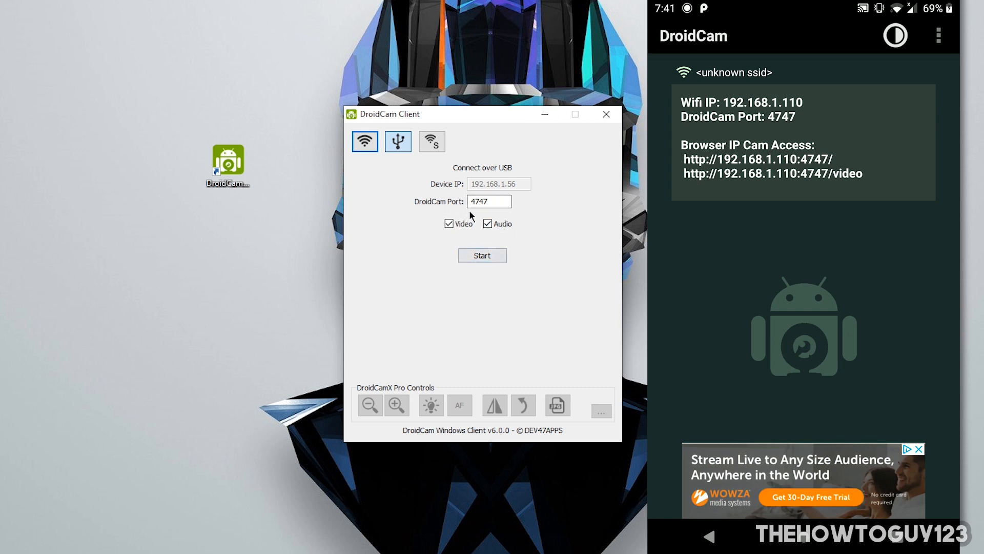
mouse_move(534, 218)
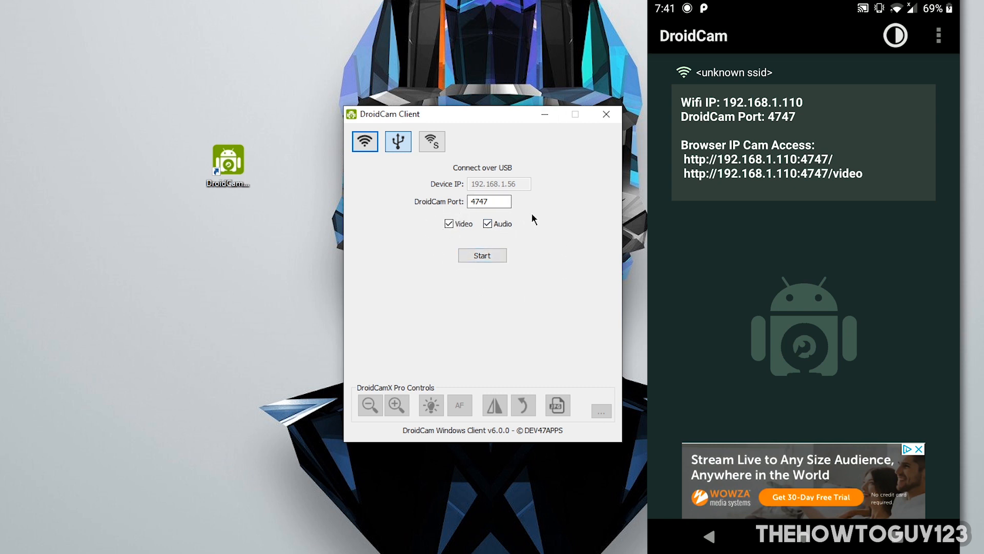
mouse_move(502, 224)
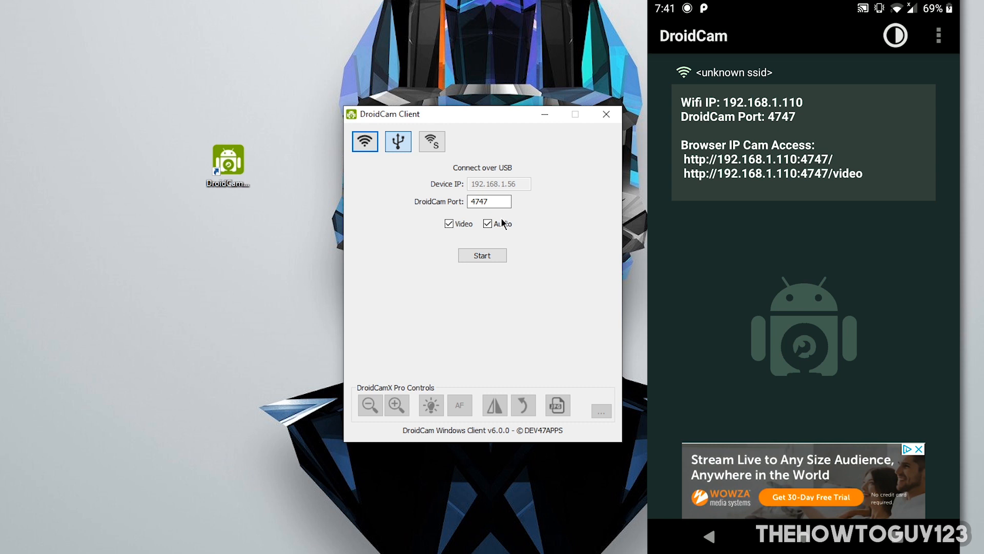
mouse_move(524, 236)
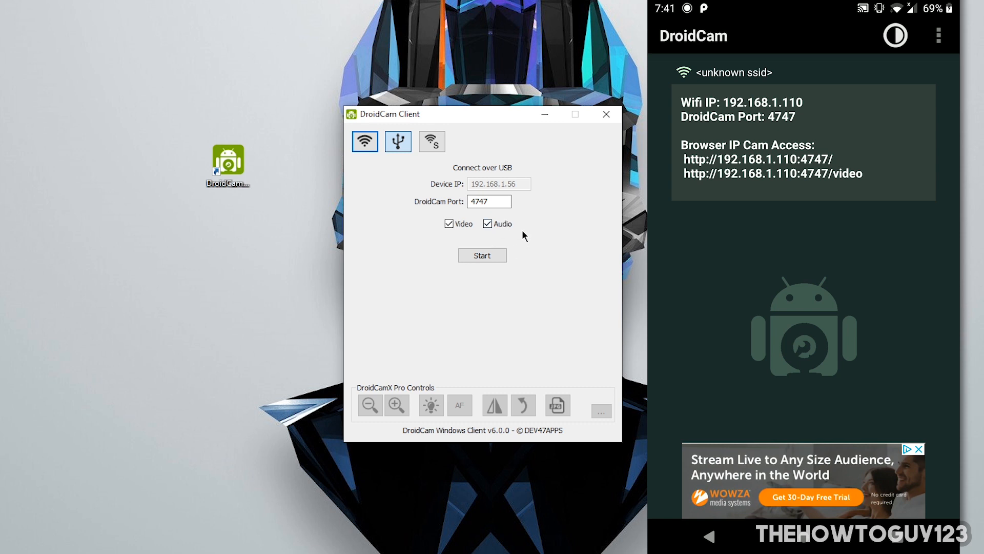
left_click(487, 223)
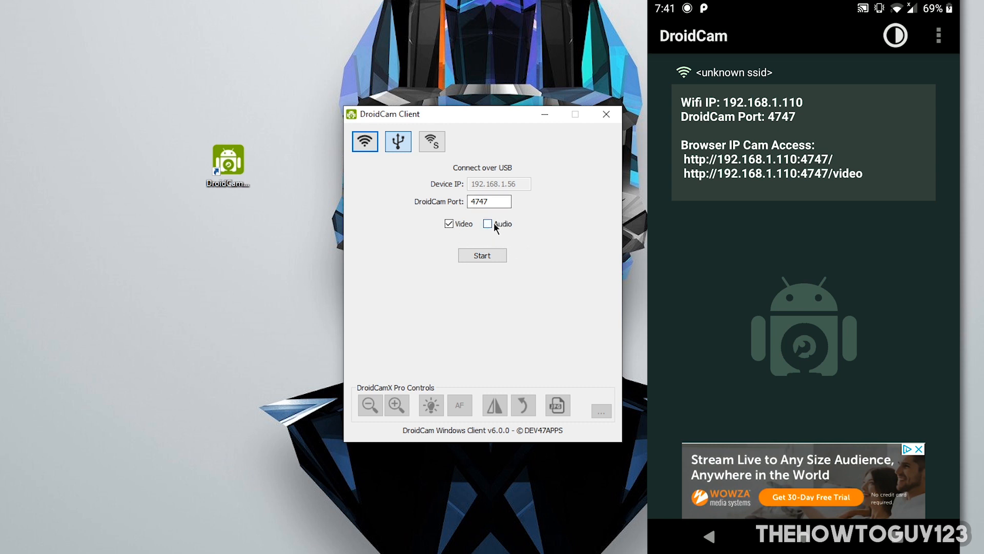
left_click(488, 224)
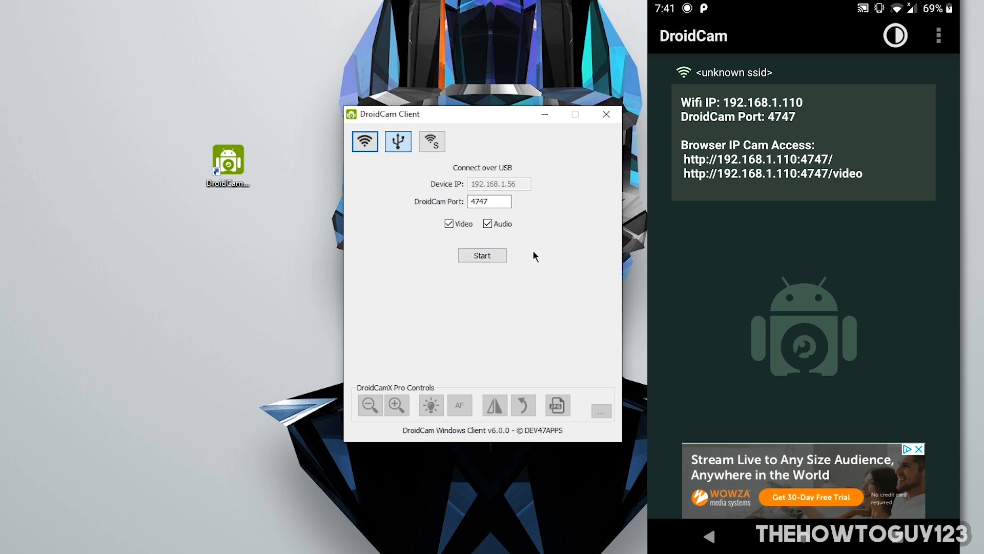
mouse_move(501, 289)
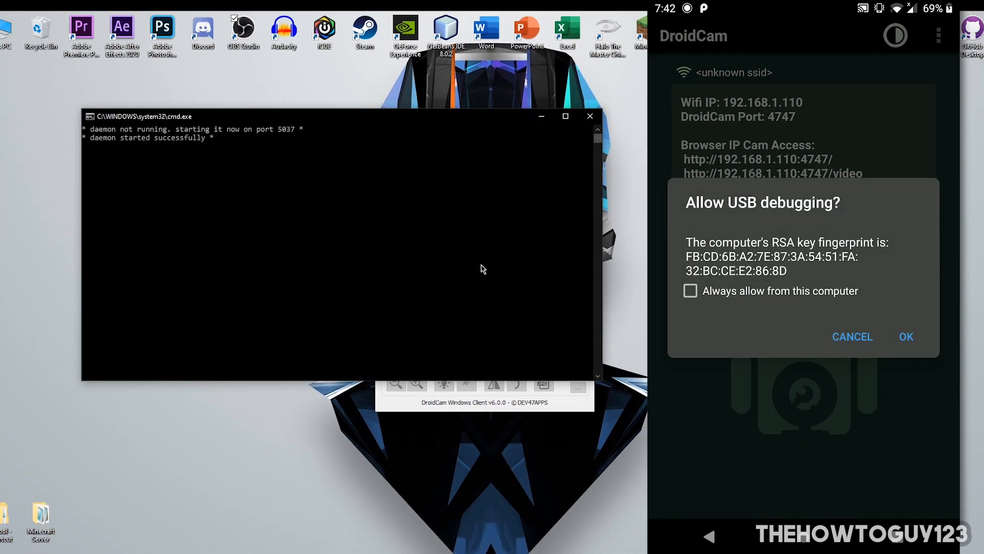
Approve this computer on the phone's USB debugging prompt to start streaming.
left_click(906, 336)
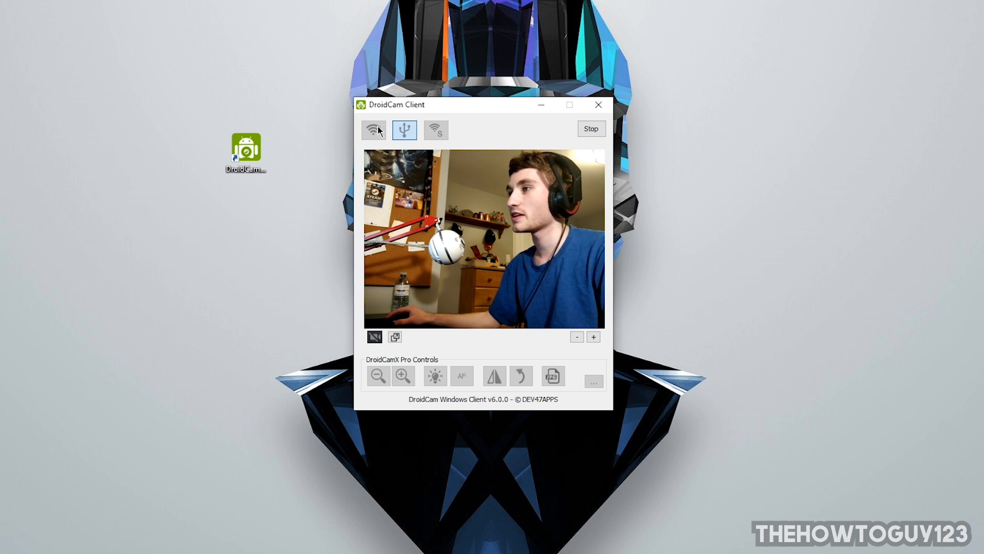
mouse_move(359, 403)
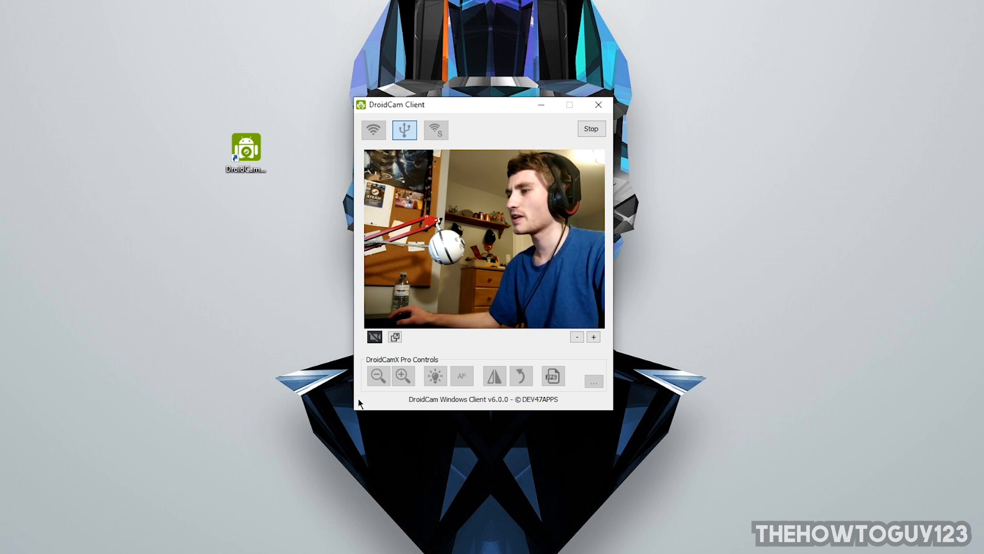
mouse_move(346, 424)
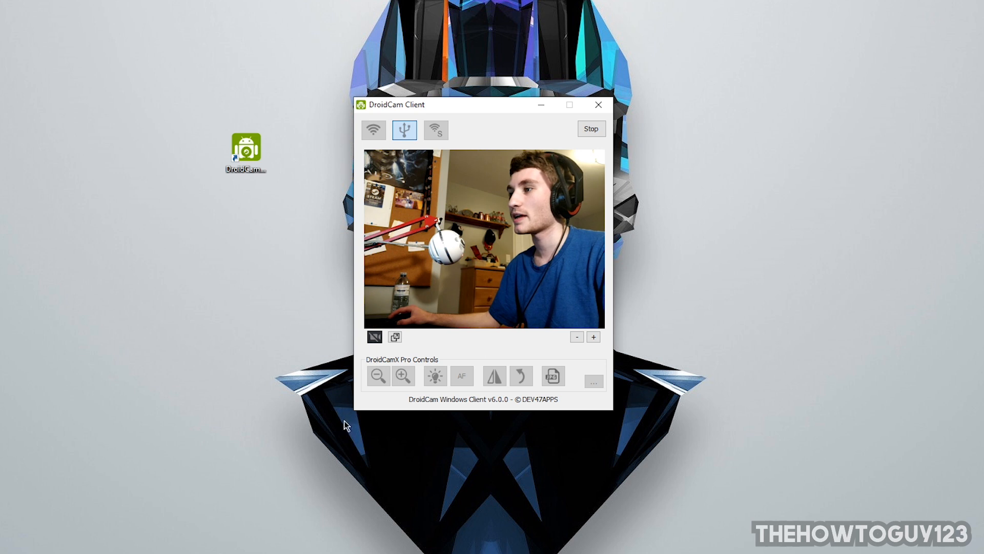
mouse_move(421, 354)
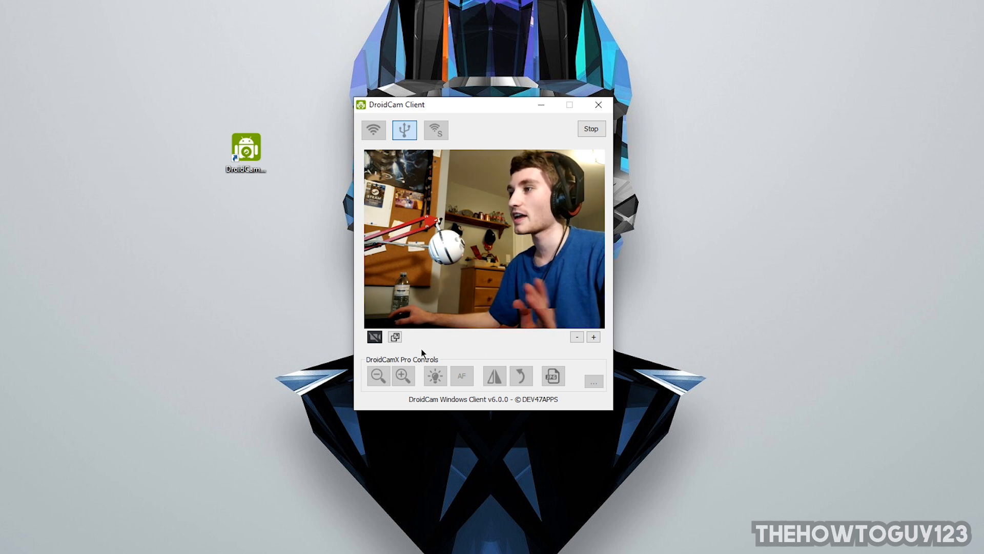
mouse_move(499, 305)
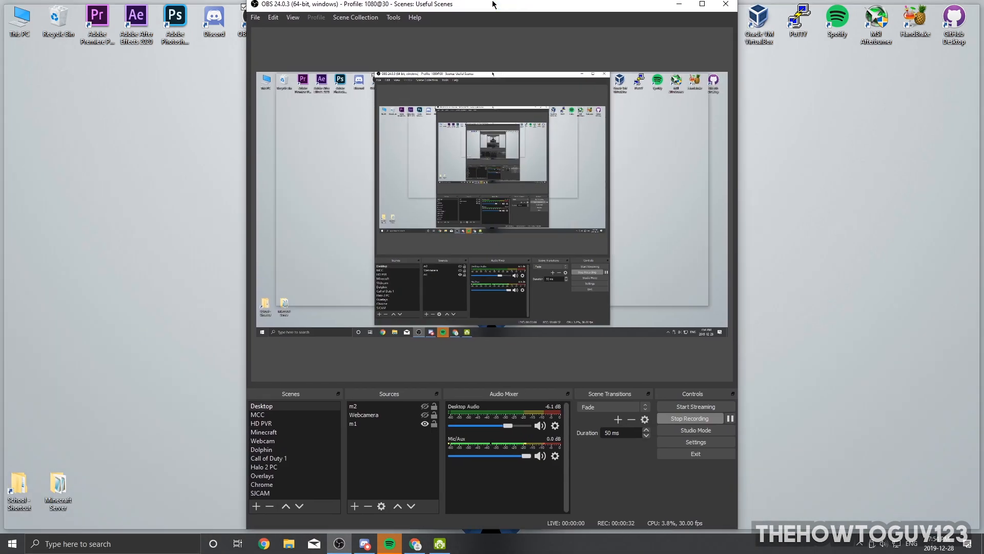
Maximize OBS and add a Video Capture Device source named Phonecam.
left_click(703, 5)
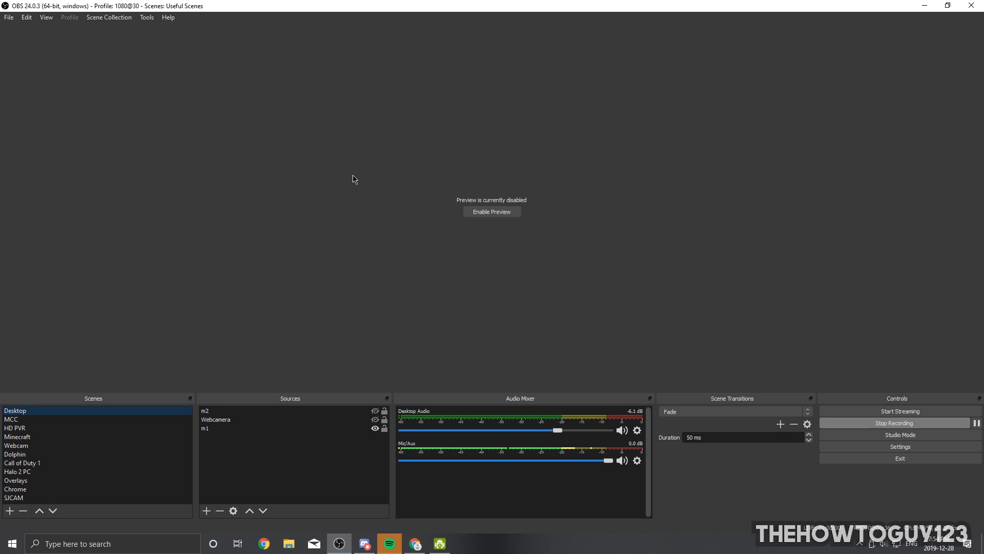
mouse_move(298, 339)
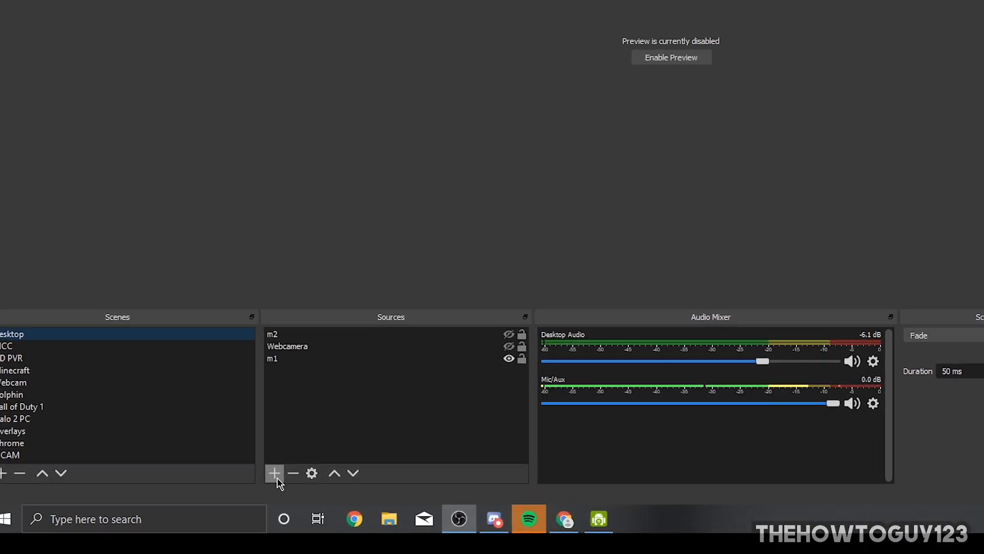
left_click(274, 473)
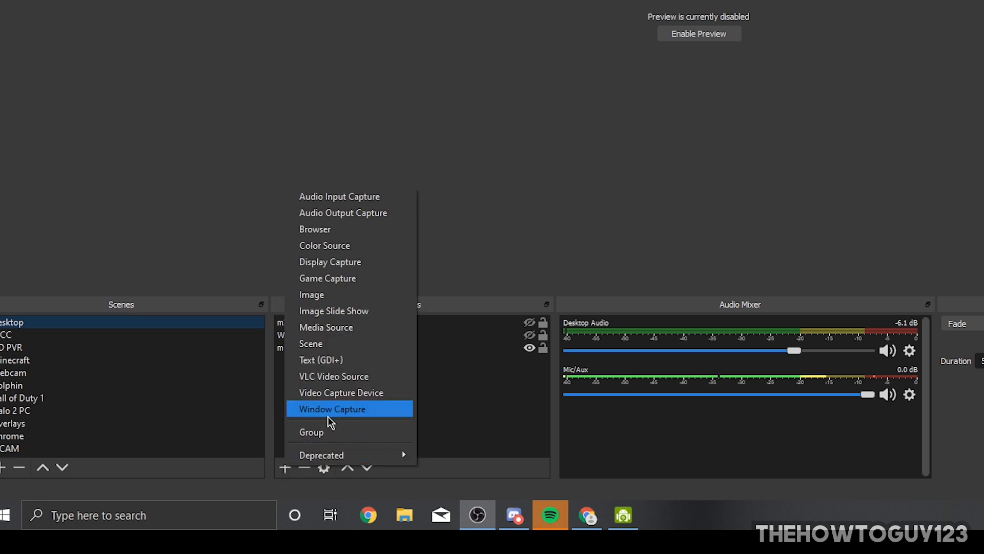
left_click(340, 392)
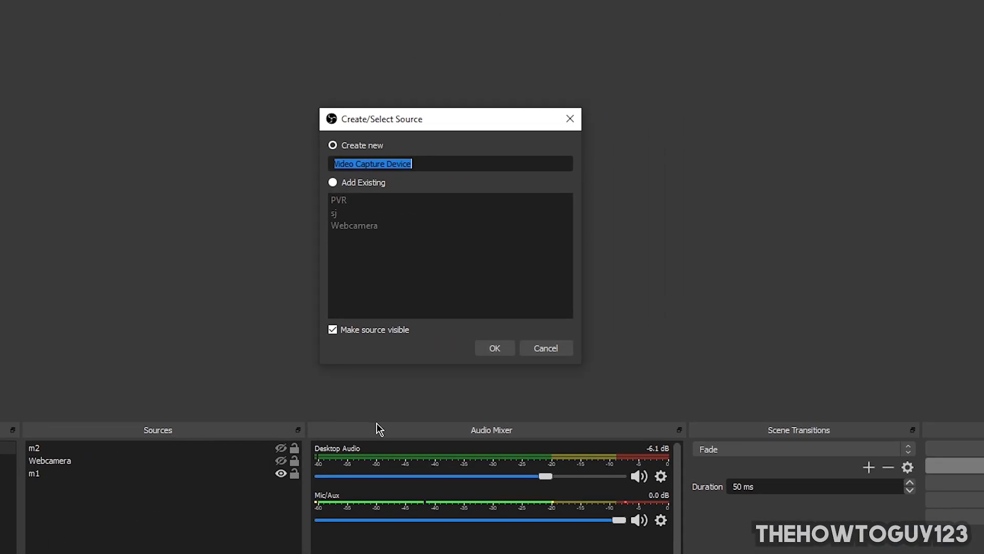
type("Phone")
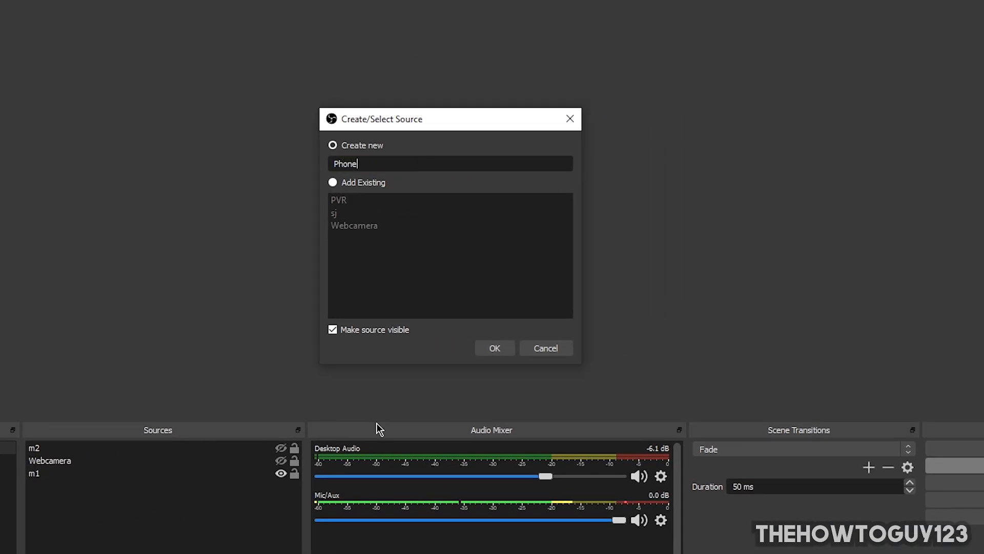
type("cam")
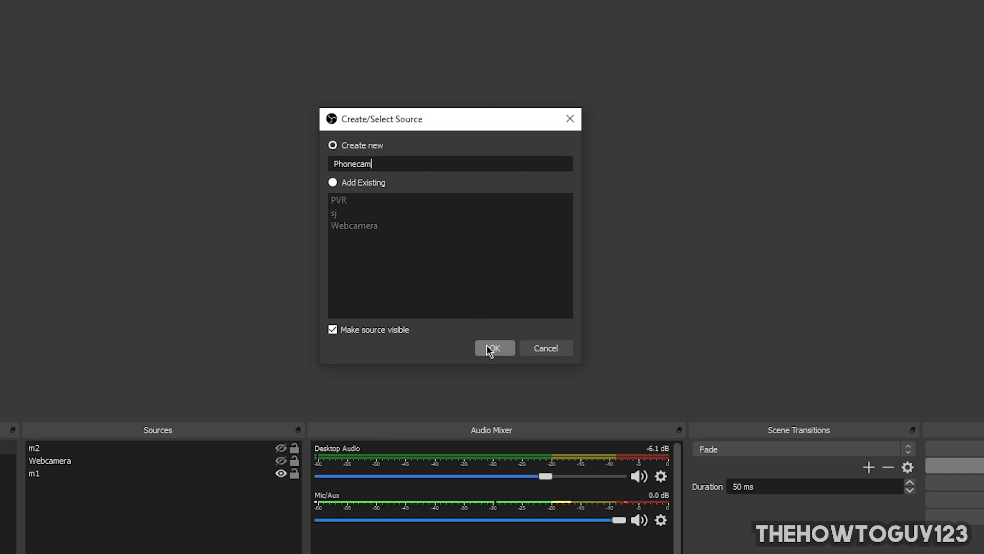
left_click(494, 348)
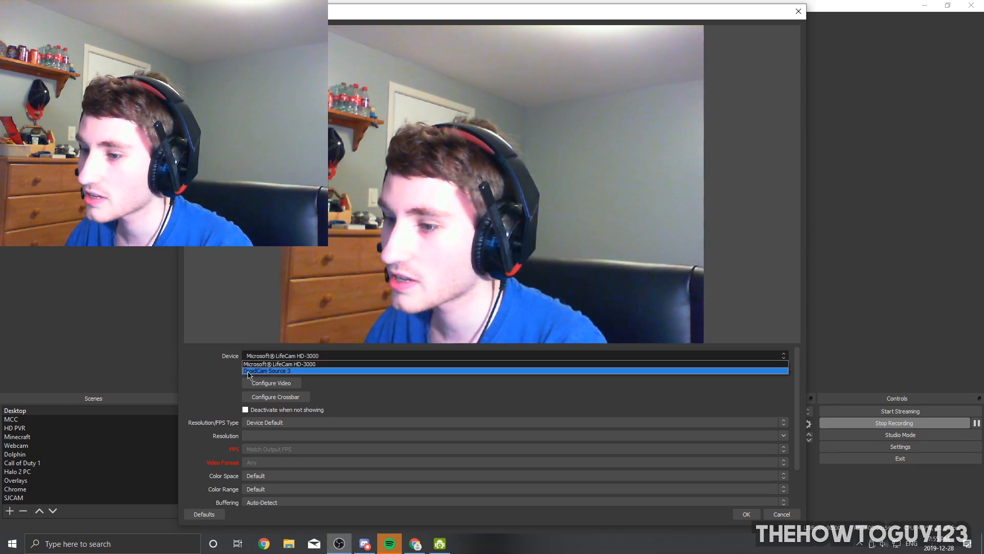
Set the Phonecam device to DroidCam Source 3 with Device Default resolution and confirm.
left_click(267, 370)
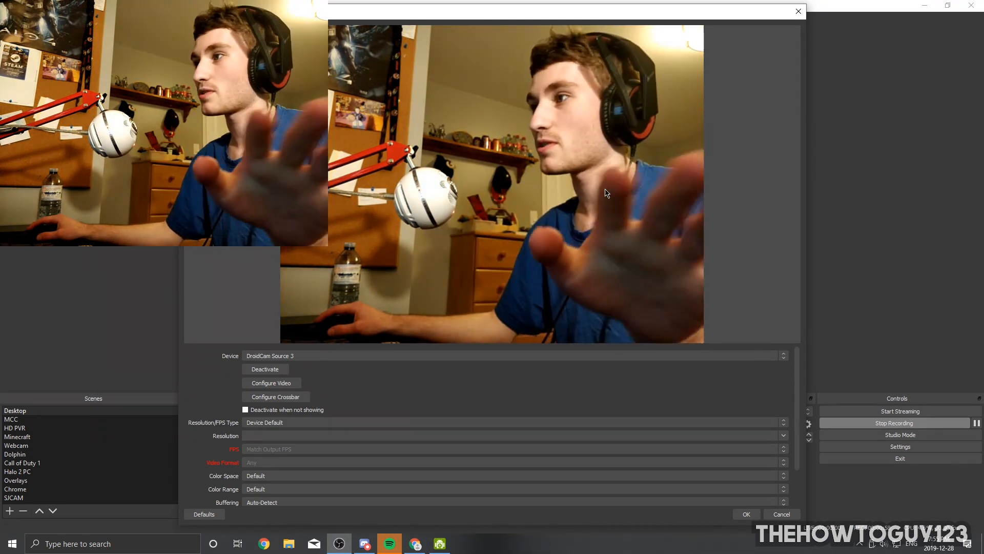
mouse_move(195, 430)
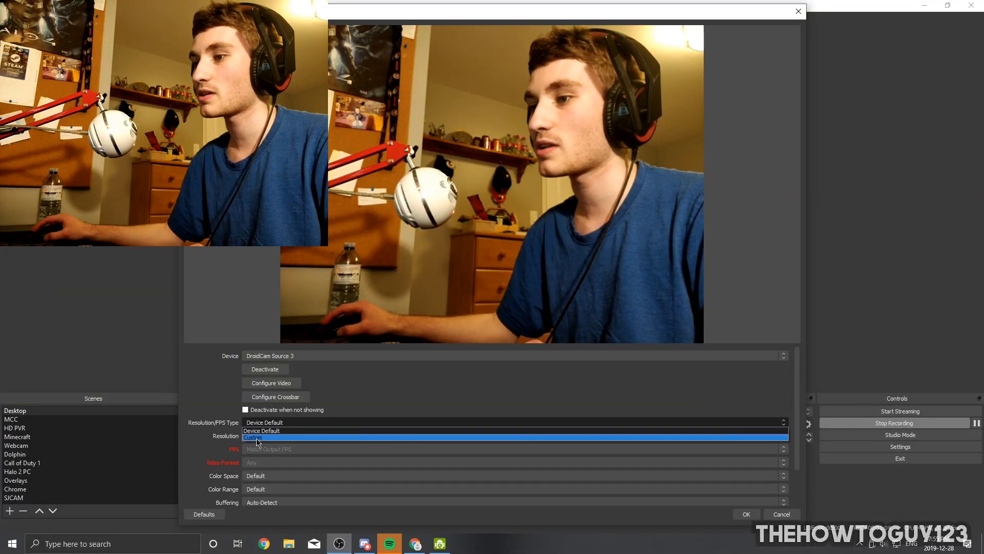
left_click(252, 438)
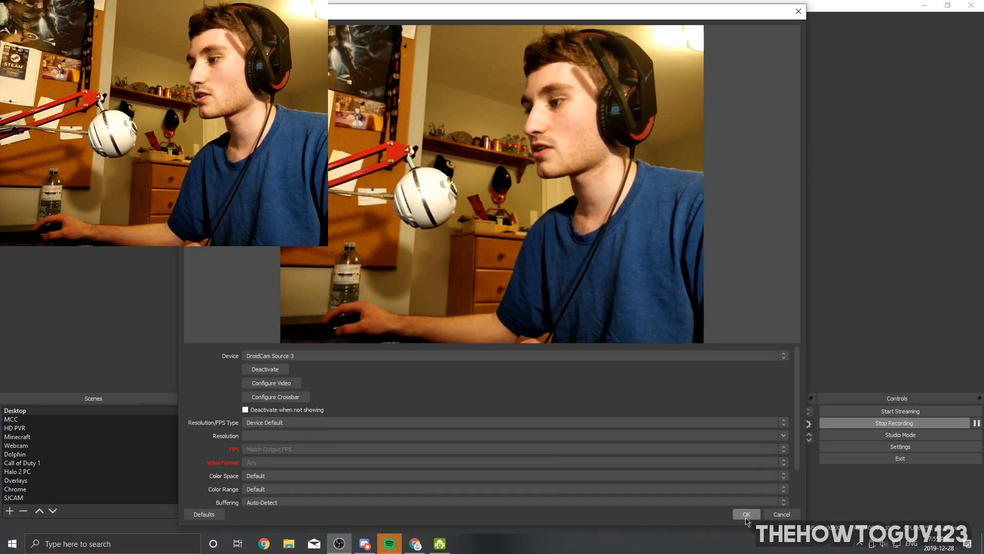
left_click(745, 514)
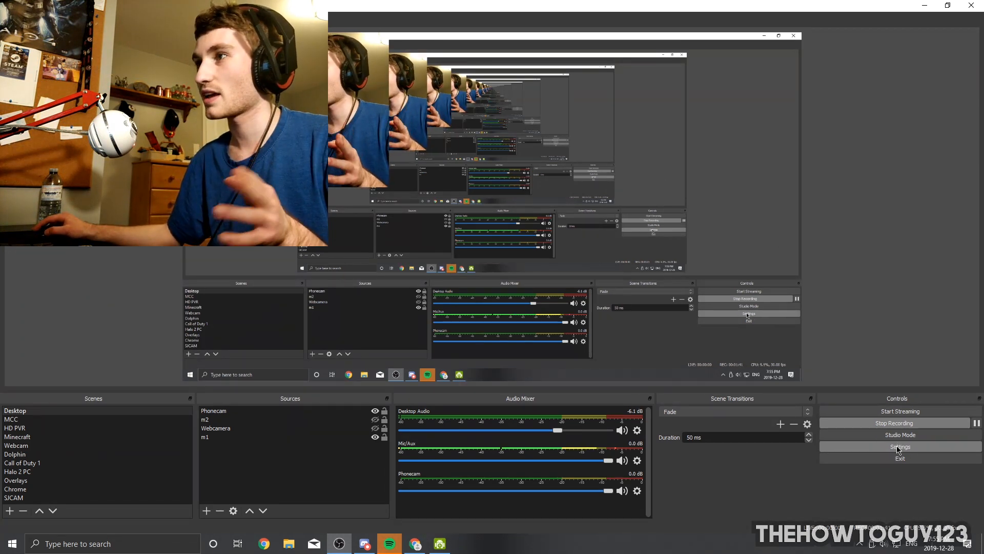
In OBS settings, set Mic/Auxiliary Audio to Microphone (DroidCam Virtual Audio) and apply.
left_click(899, 446)
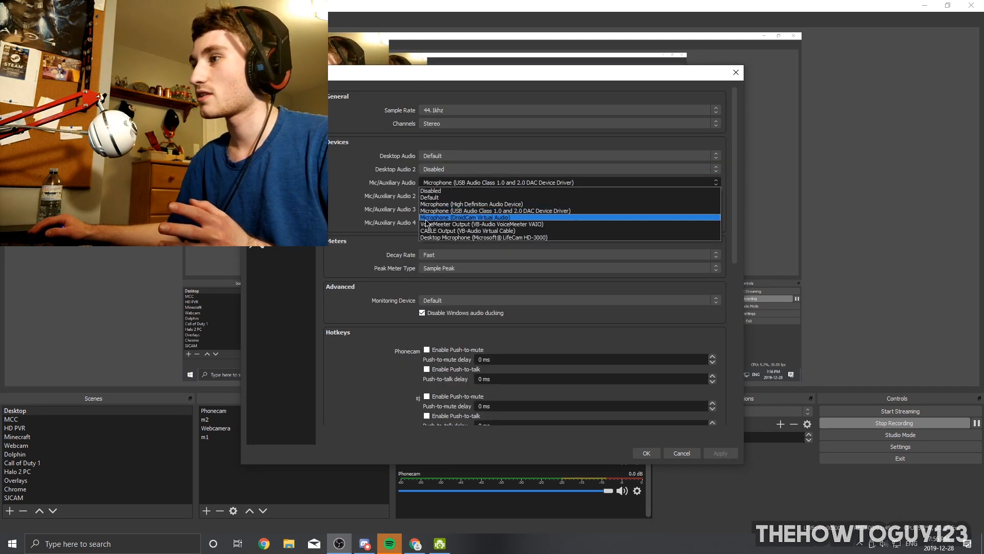
left_click(465, 217)
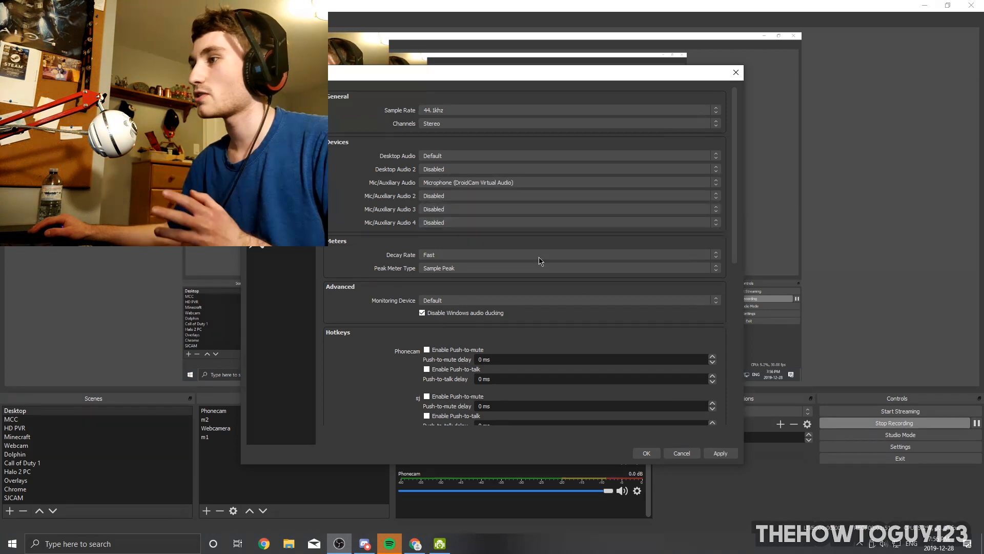
left_click(645, 452)
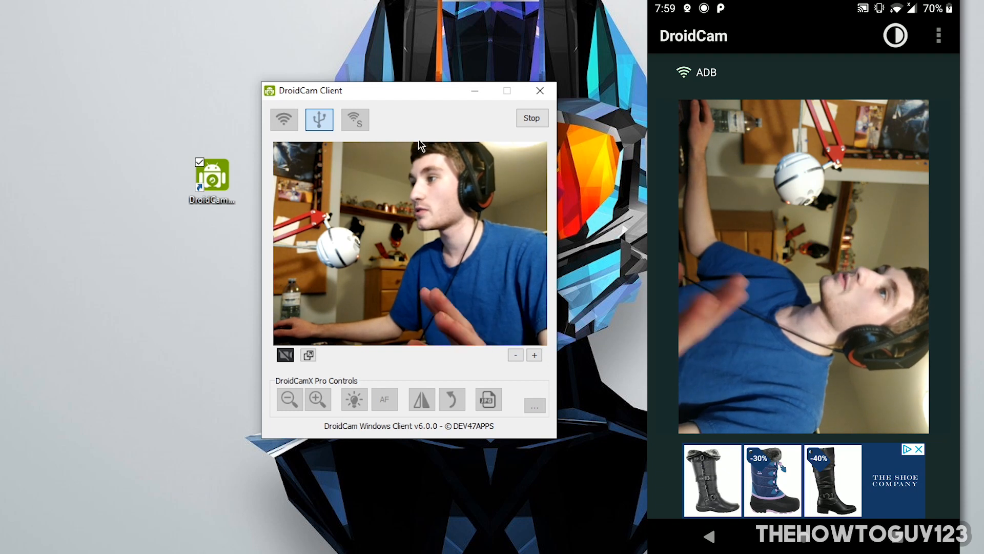
Toggle the video option in the DroidCam client and switch back to the OBS window.
left_click(285, 353)
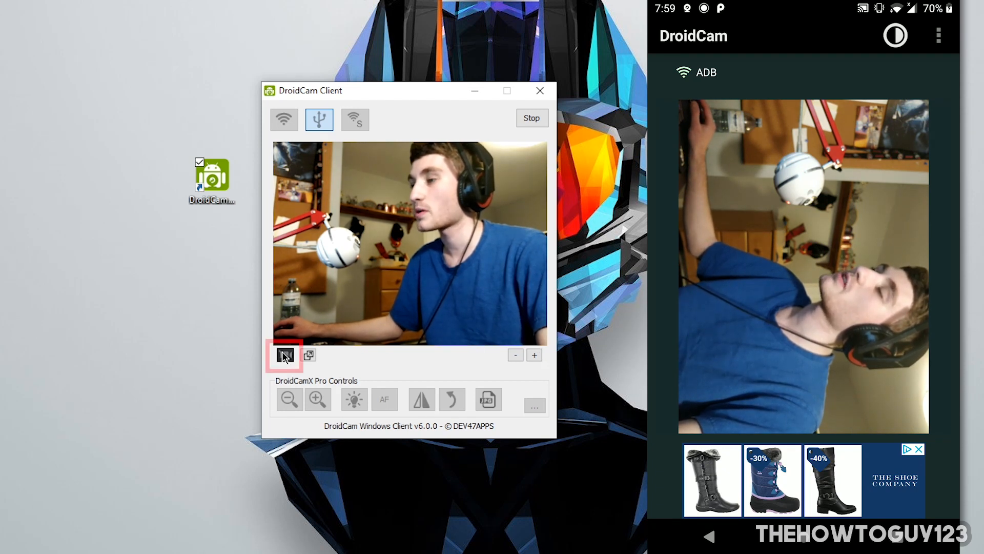
left_click(284, 355)
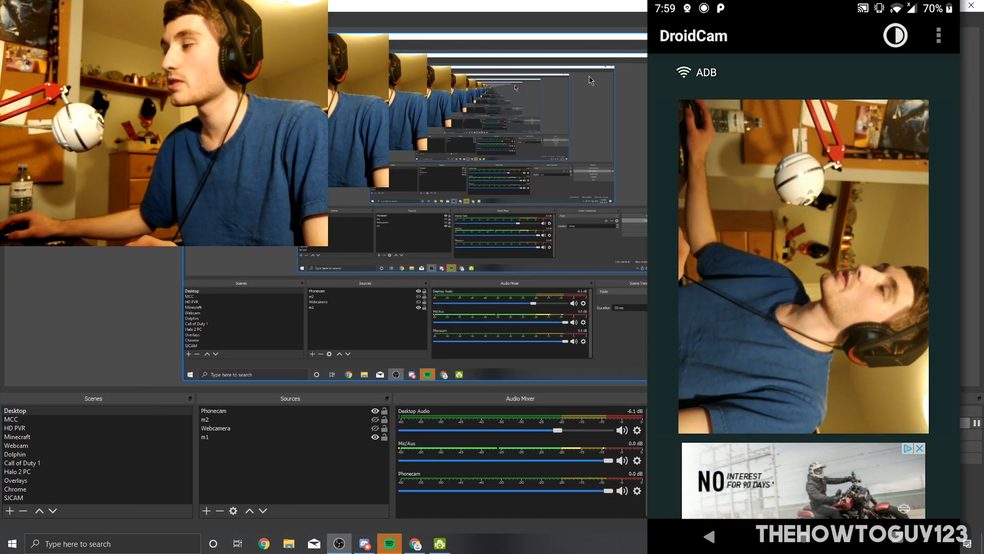
left_click(213, 410)
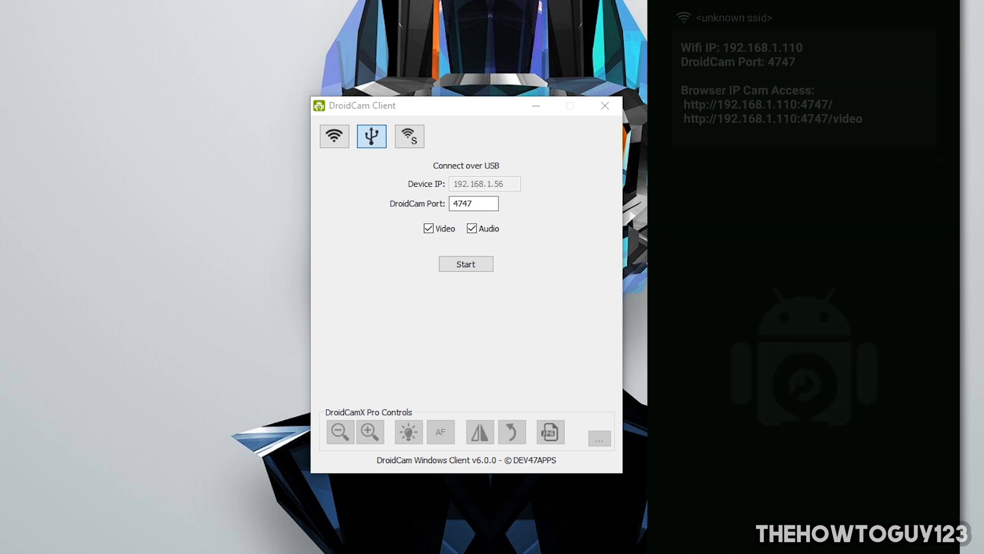
Connect DroidCam over WiFi to device IP 192.168.1.110 on port 4747 and start.
left_click(334, 136)
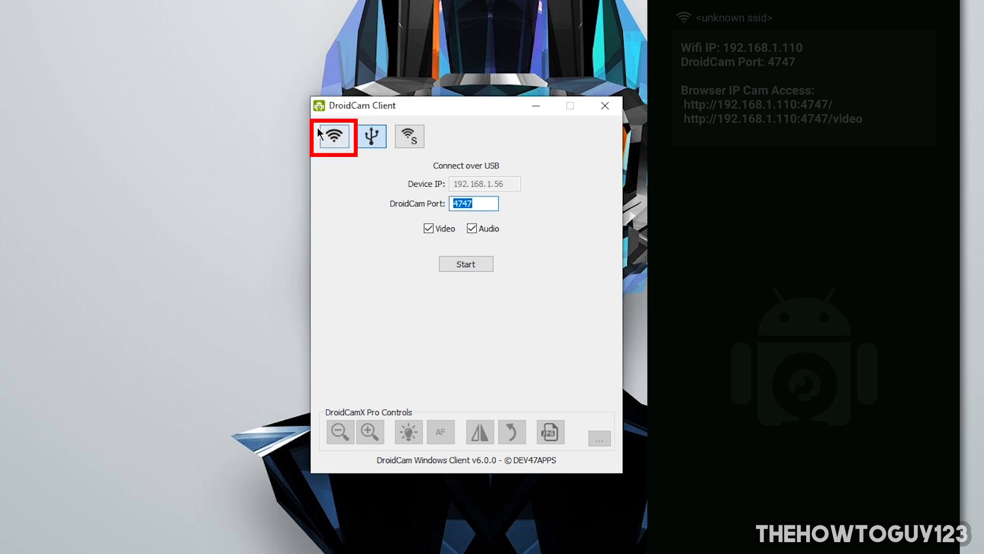
left_click(333, 135)
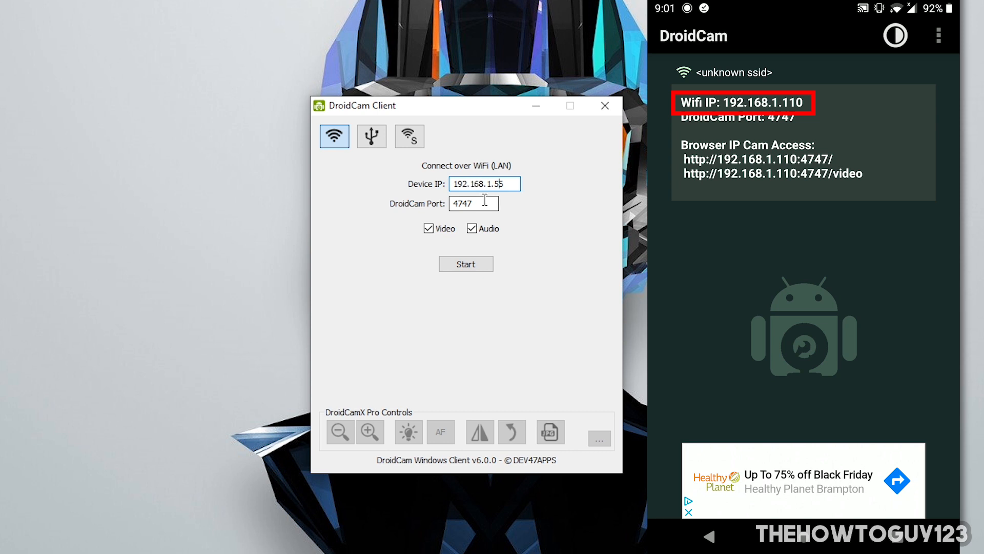
key("Backspace")
type("110")
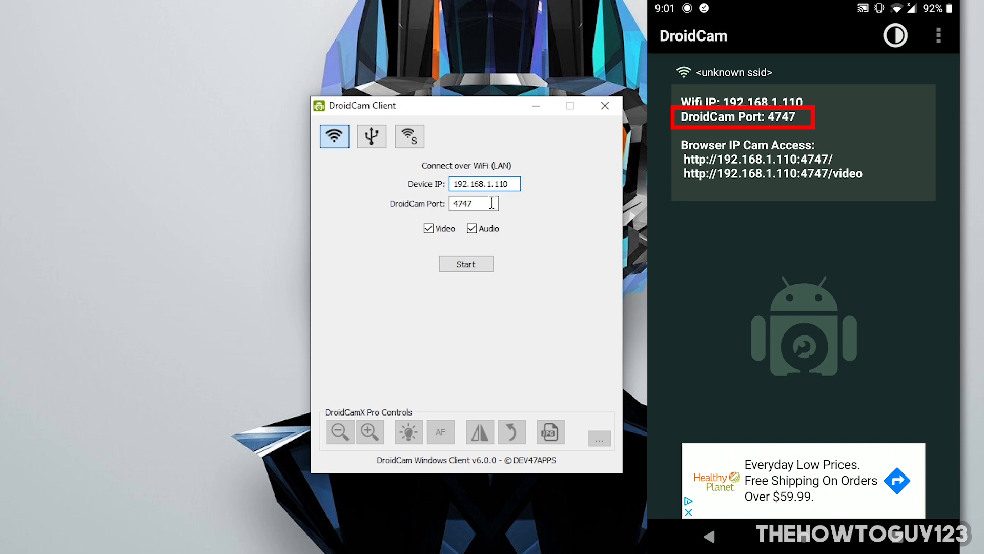
left_click(466, 264)
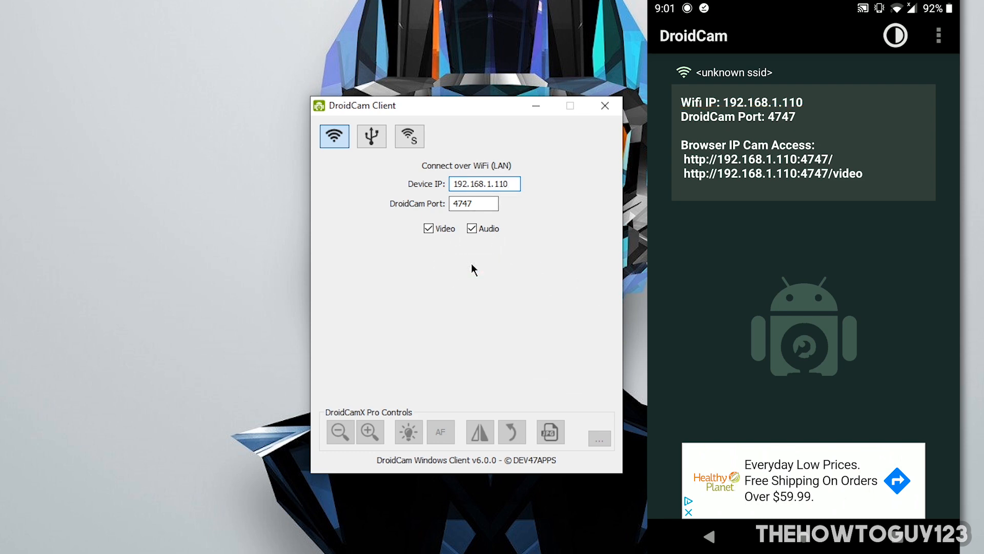